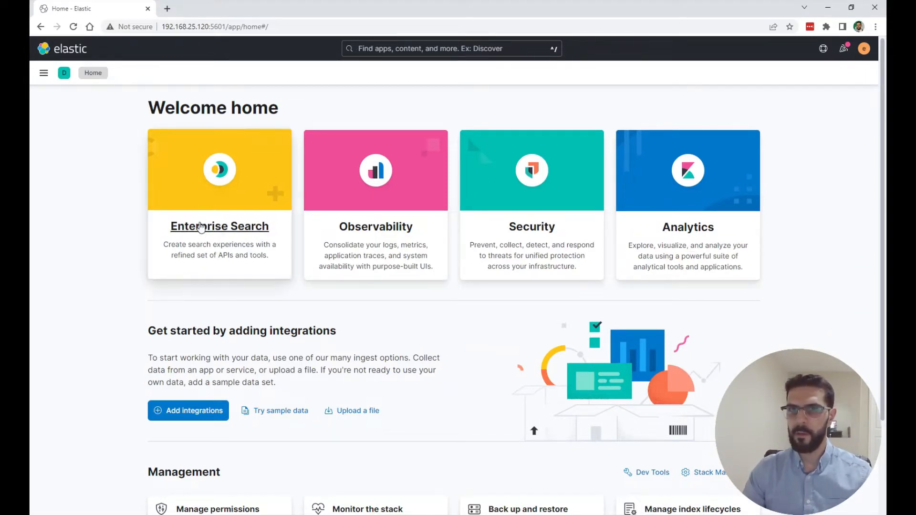
mouse_move(631, 217)
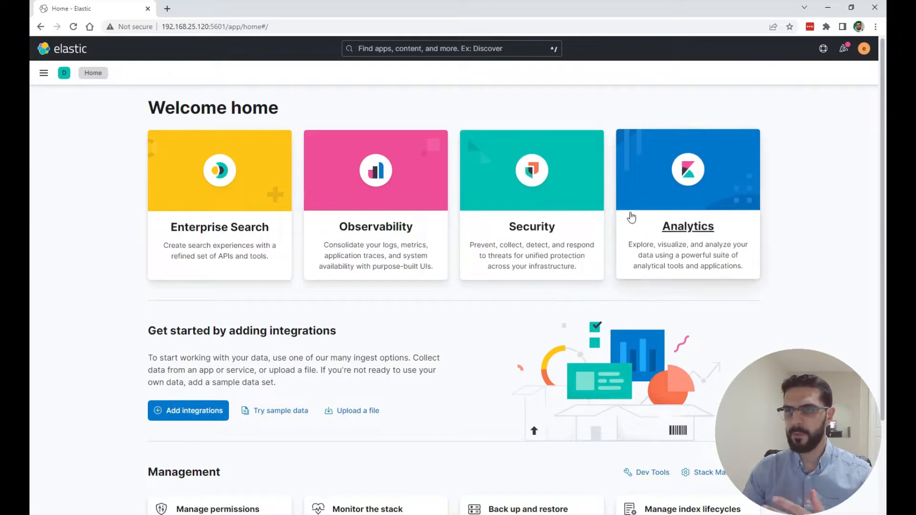
mouse_move(249, 209)
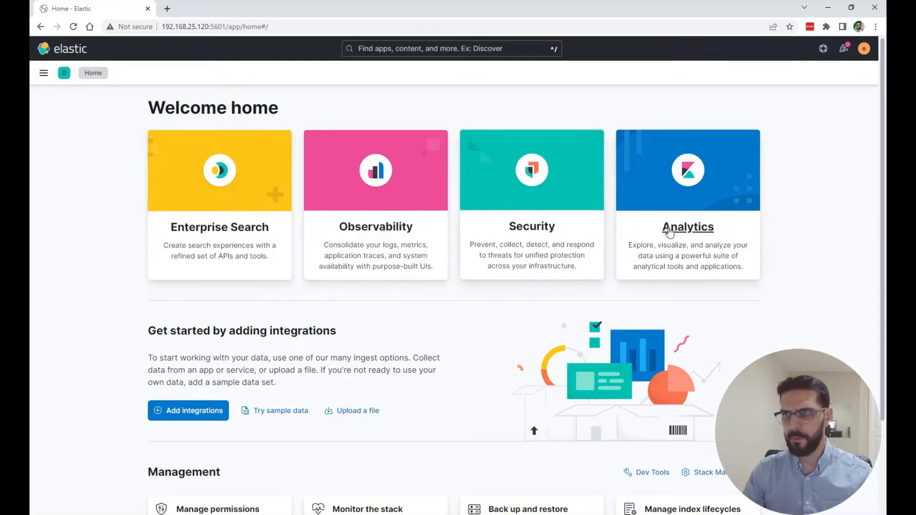
Open Kibana's navigation from the home page toward Stack Management.
click(43, 72)
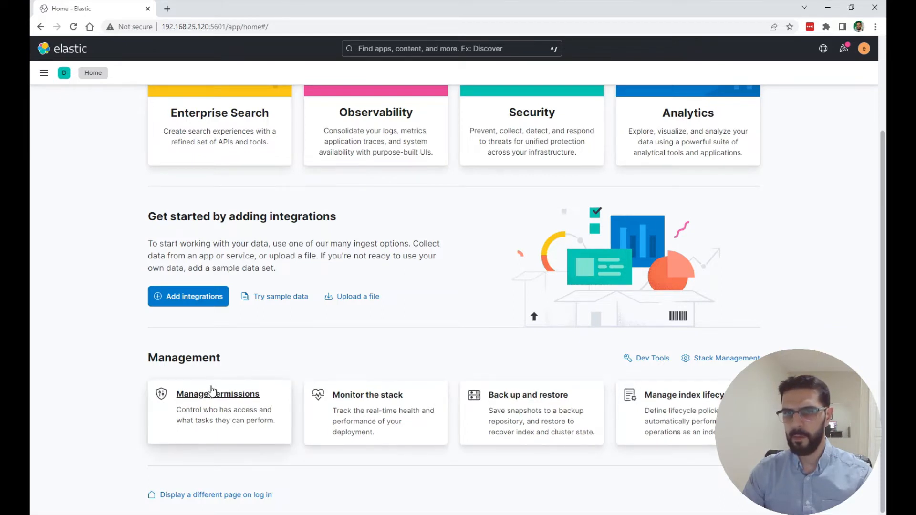
mouse_move(188, 296)
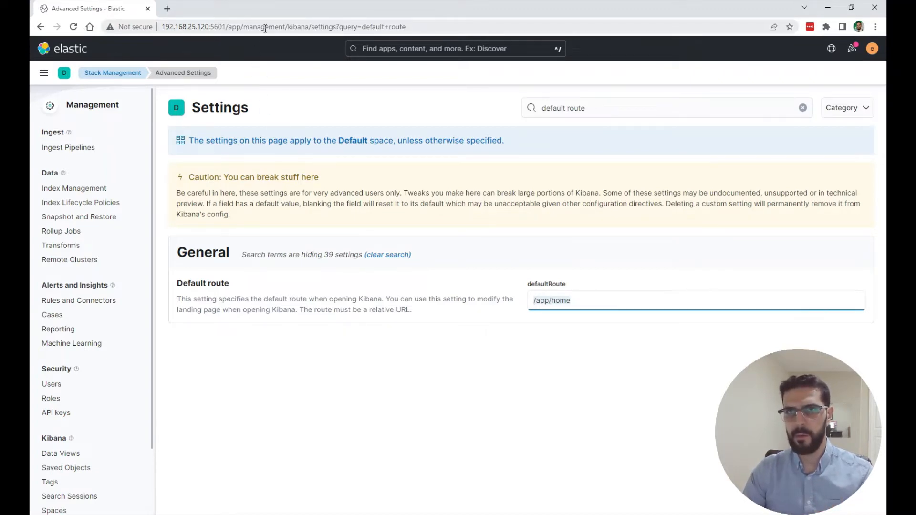
Clear the settings filter, find 'dark mode' and turn theme:darkMode on so Kibana reloads dark.
click(284, 27)
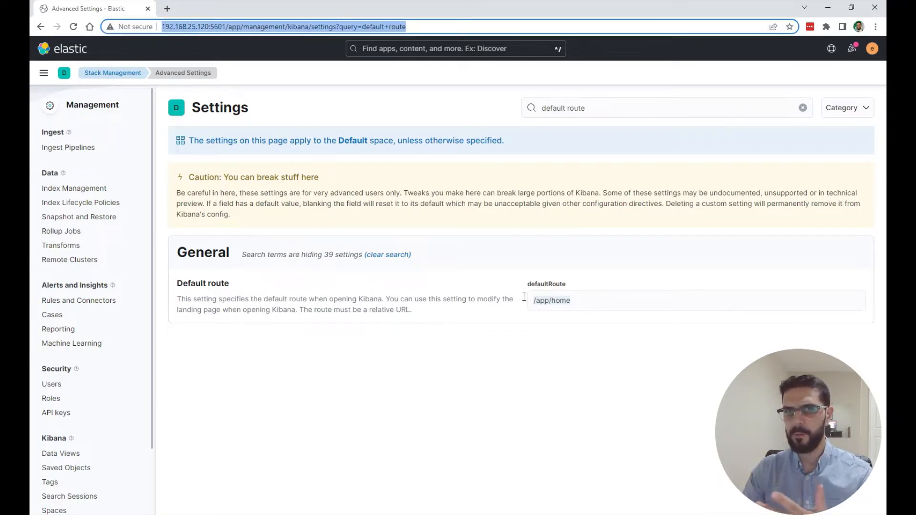
scroll(down, 3)
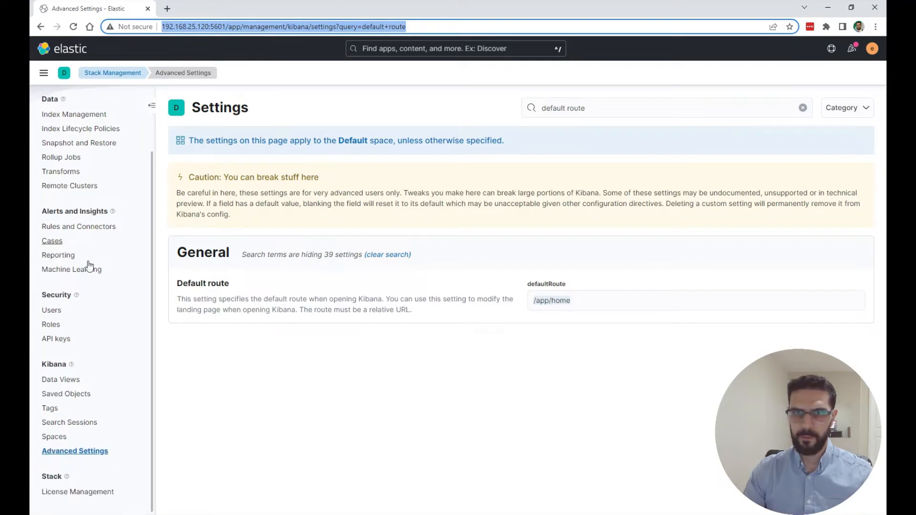
click(803, 108)
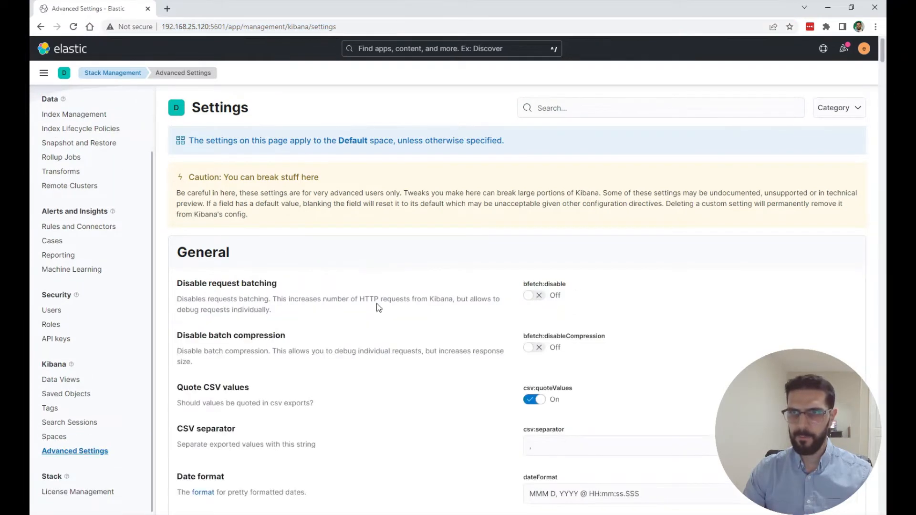
text(dark mode)
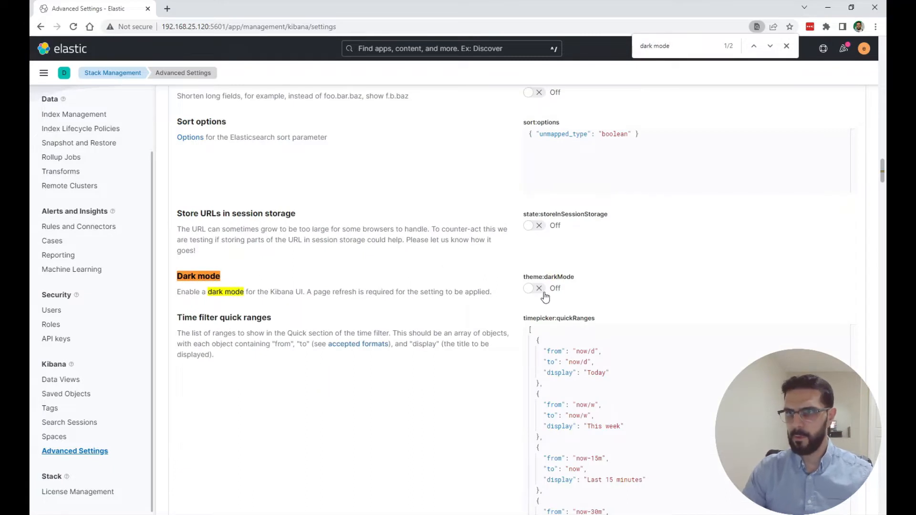
click(532, 288)
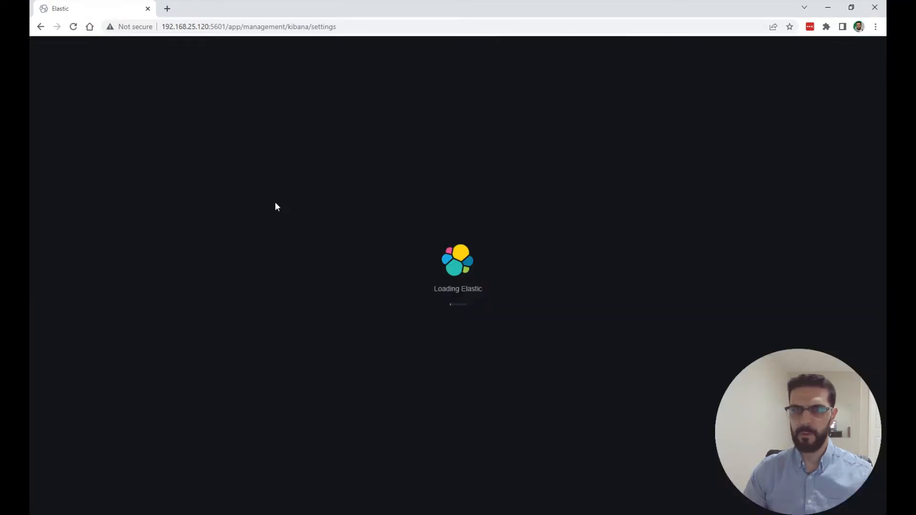
mouse_move(210, 173)
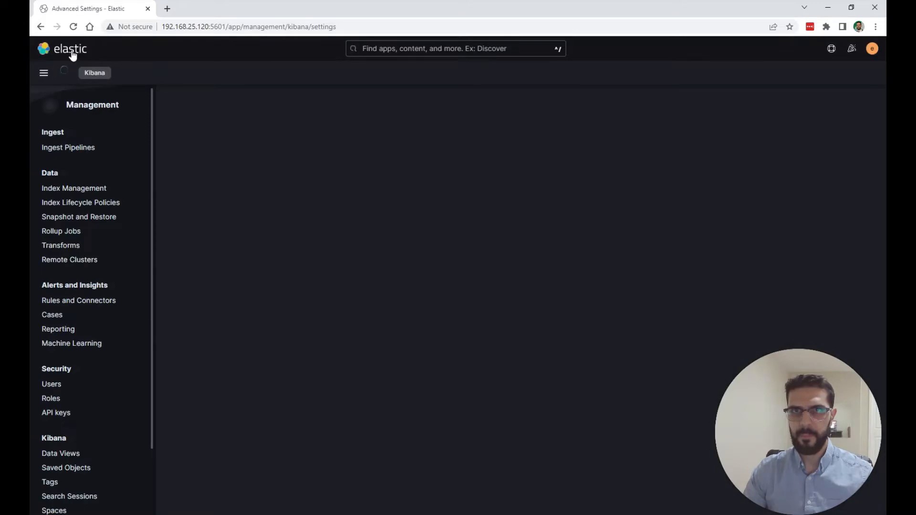
Go from the home page through Analytics into Discover.
click(62, 48)
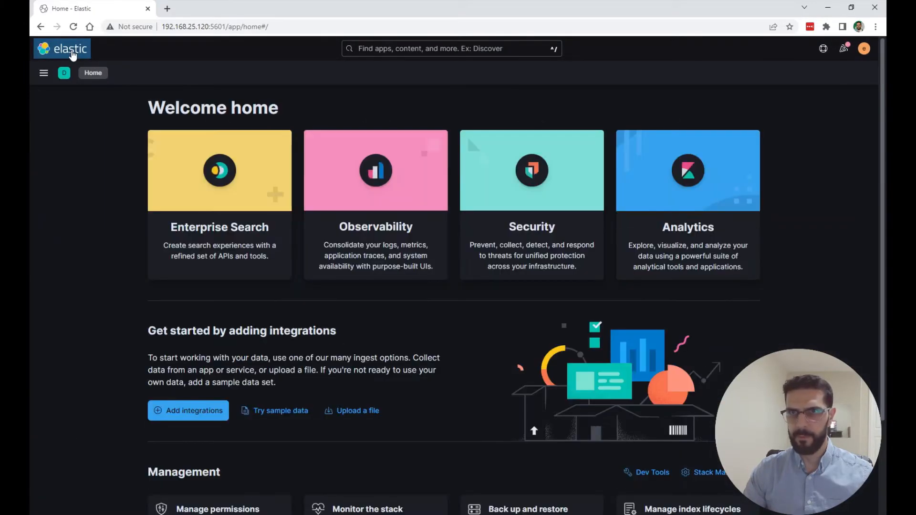
mouse_move(311, 217)
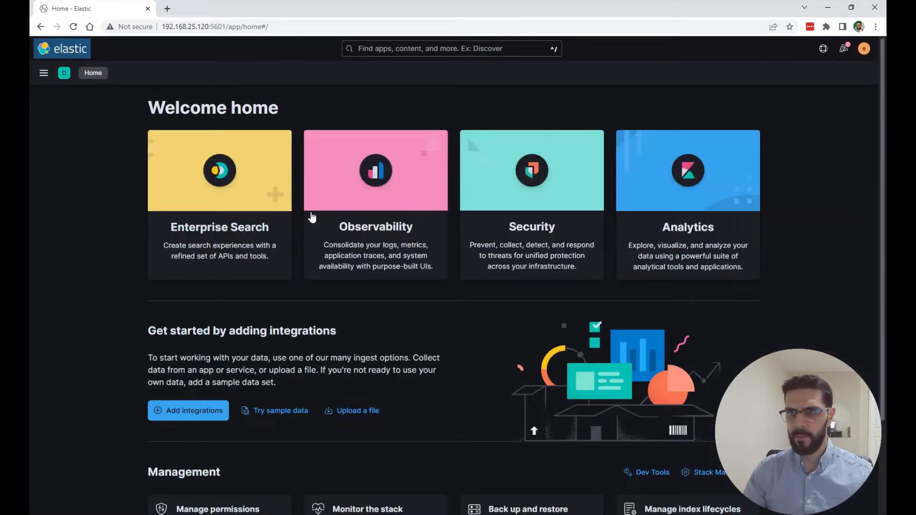
click(688, 170)
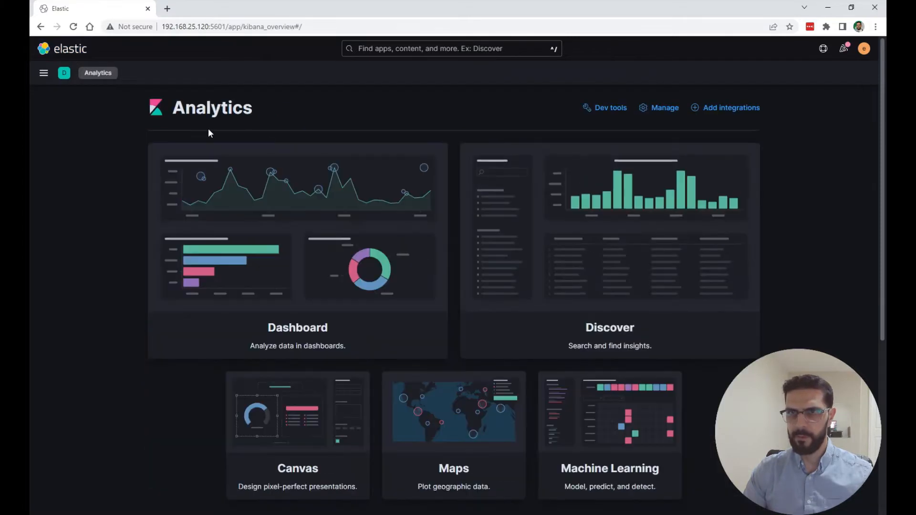
click(610, 328)
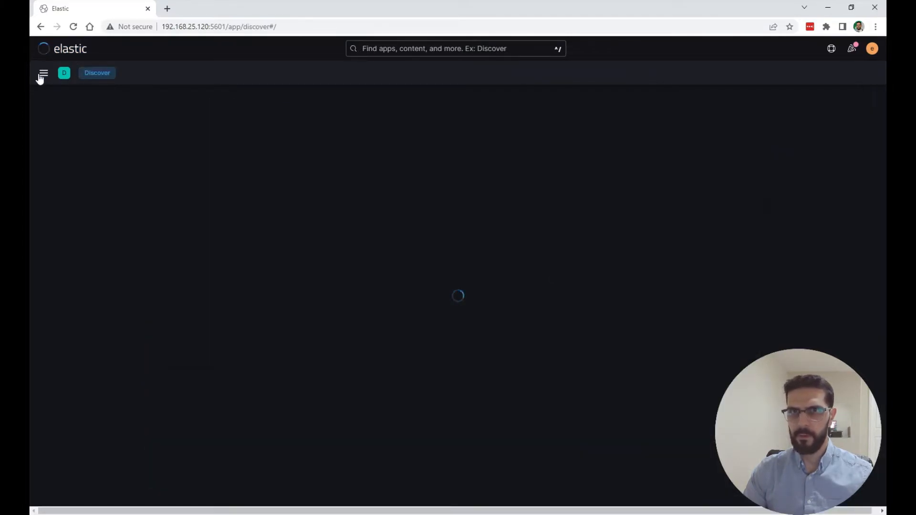
Keep filebeat-* as the data view and search the field list for 'source'.
click(43, 73)
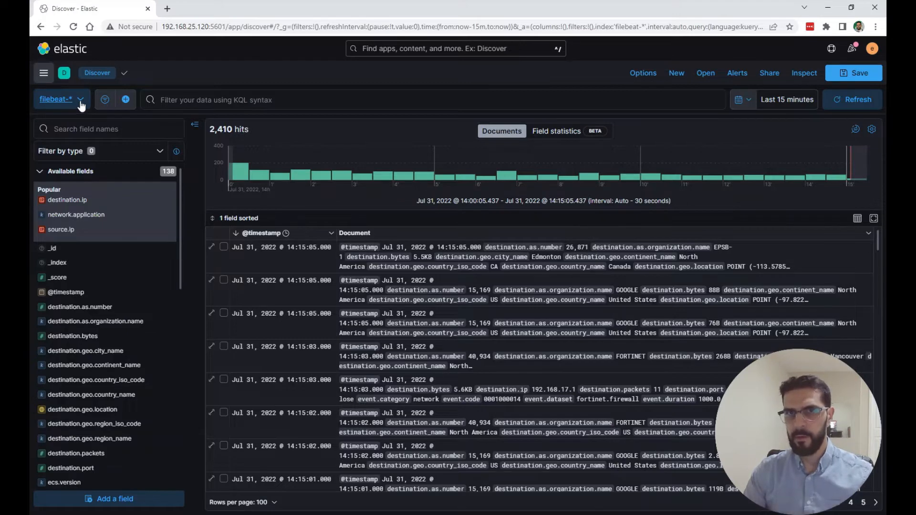
click(56, 100)
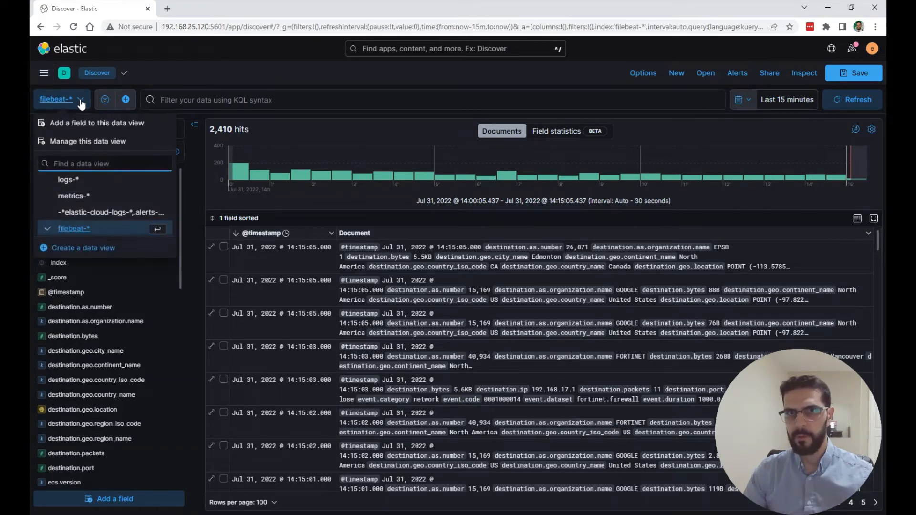
click(56, 100)
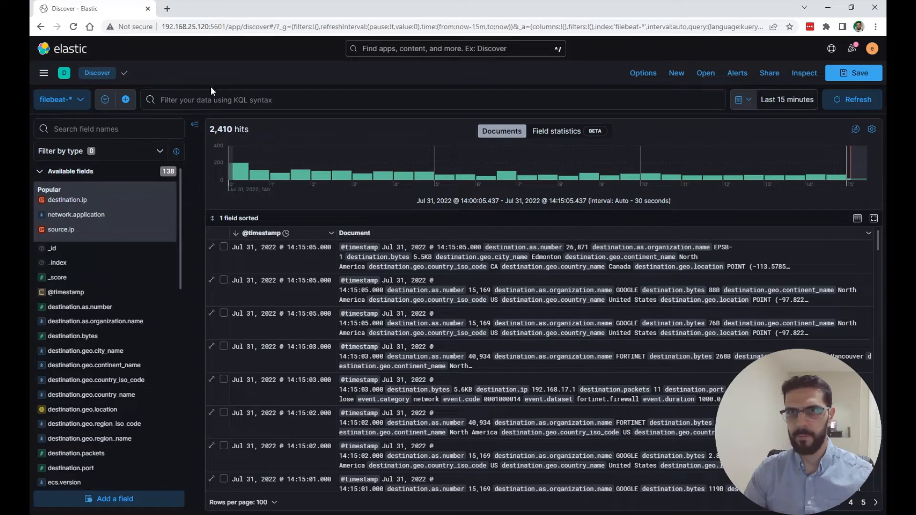
text(source)
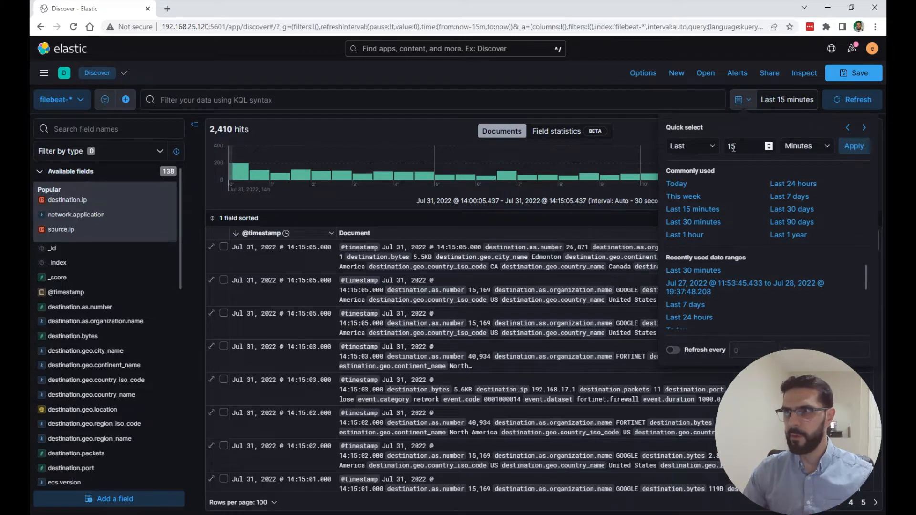
Set the Discover time range to the last 30 minutes.
click(676, 183)
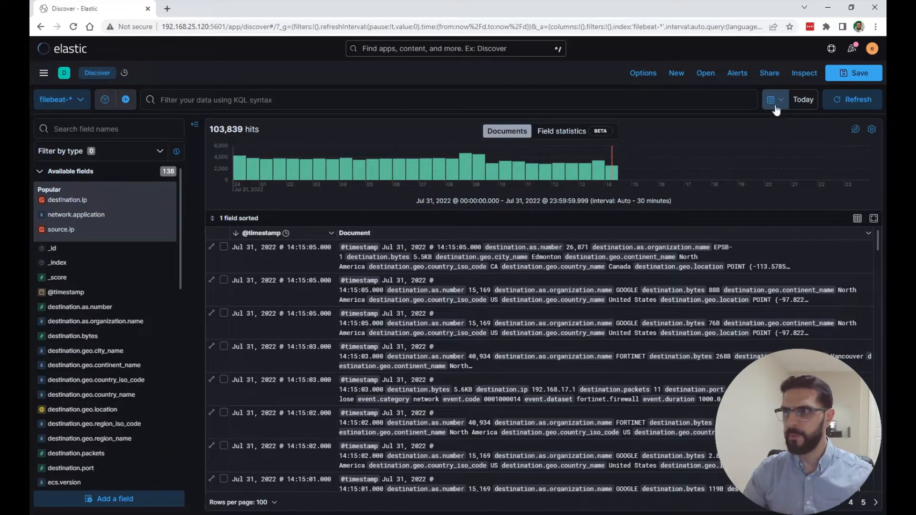
click(774, 99)
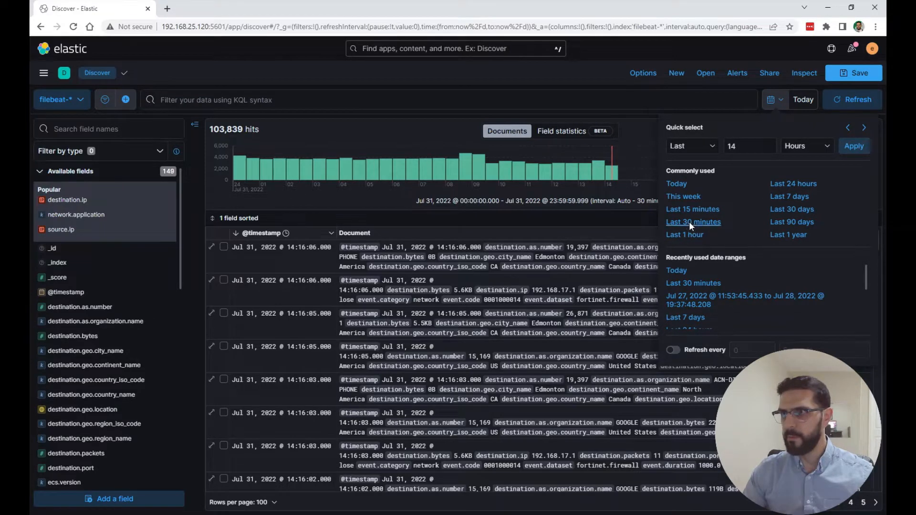
click(693, 223)
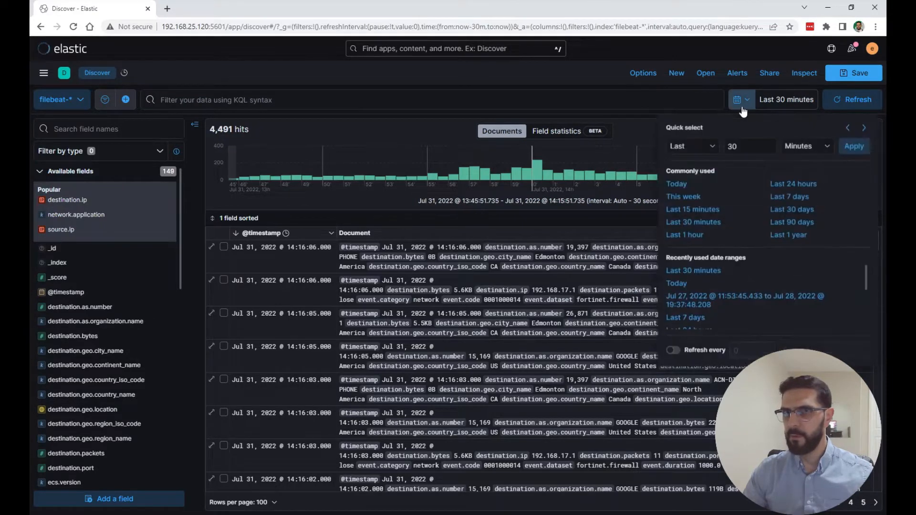
Enable auto-refresh every 10 seconds and apply it.
click(672, 351)
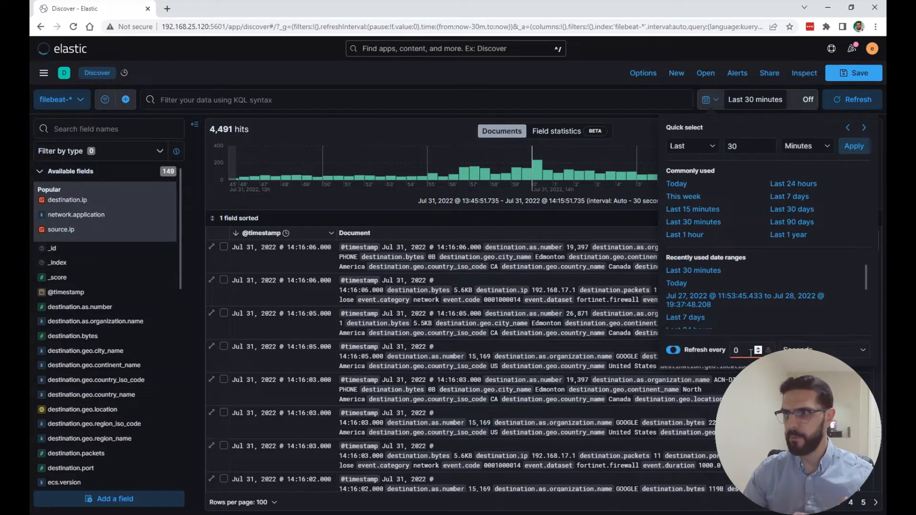
text(1)
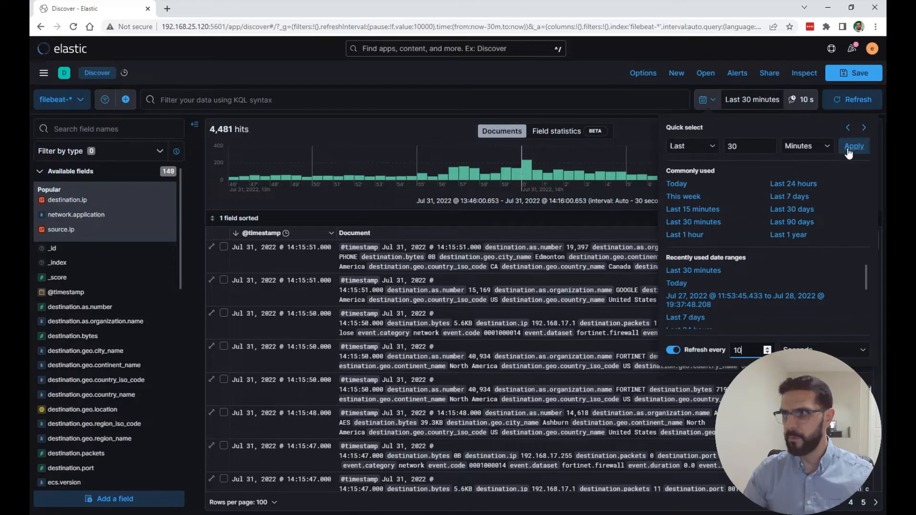
click(853, 145)
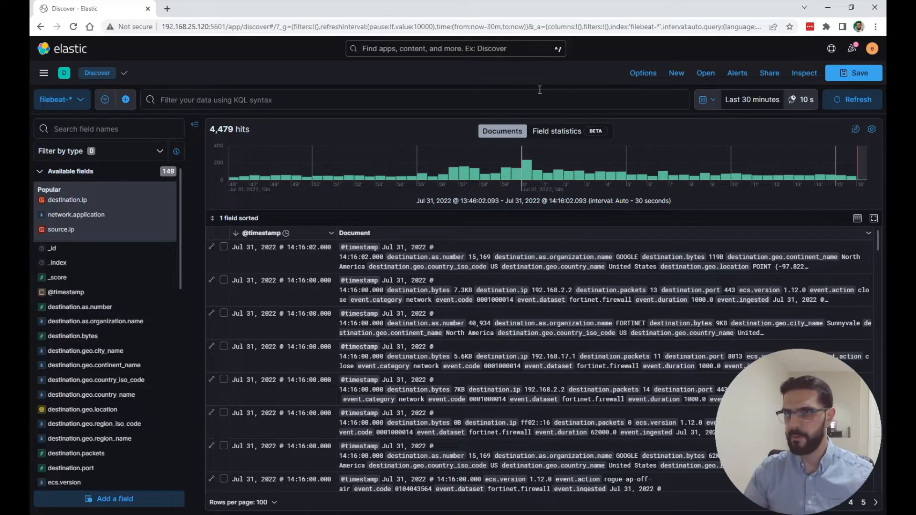
mouse_move(257, 179)
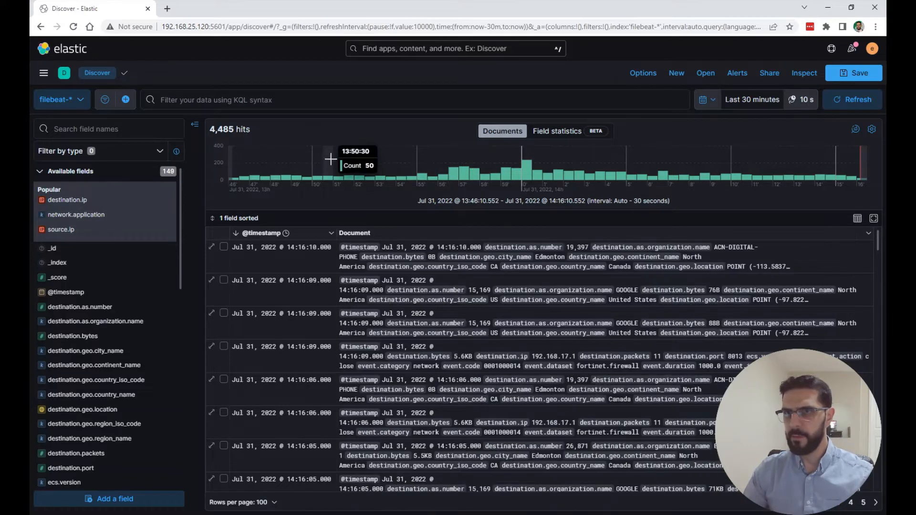
mouse_move(400, 171)
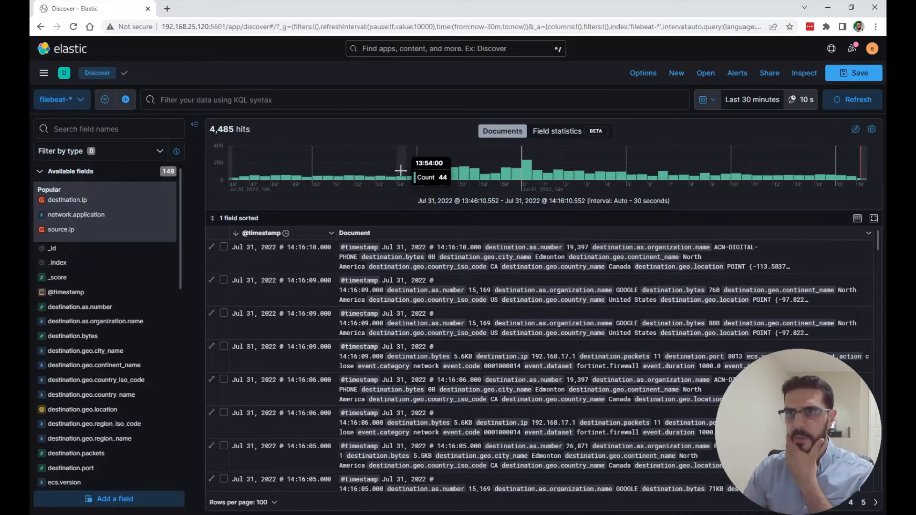
mouse_move(328, 170)
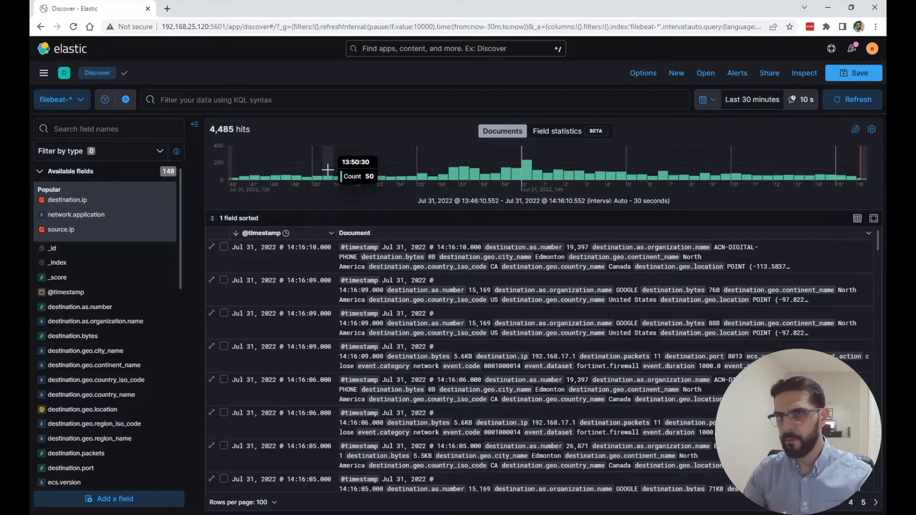
mouse_move(319, 171)
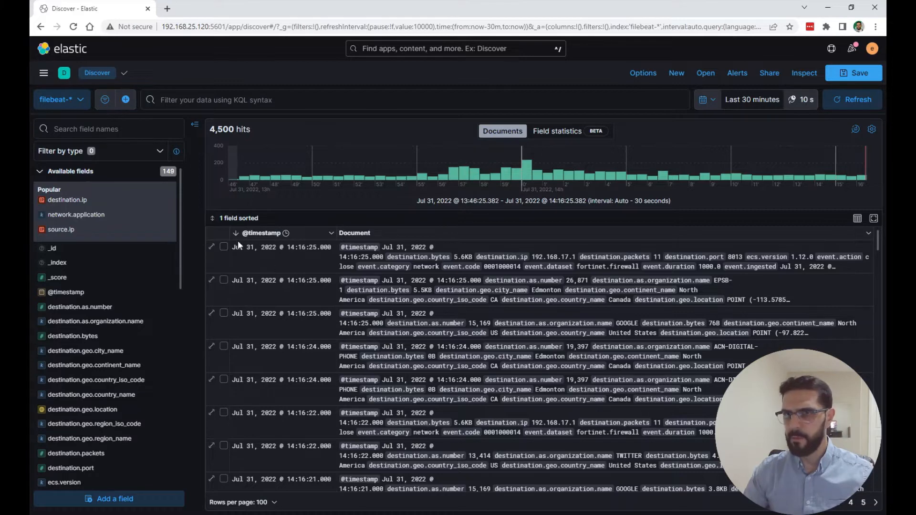
mouse_move(212, 247)
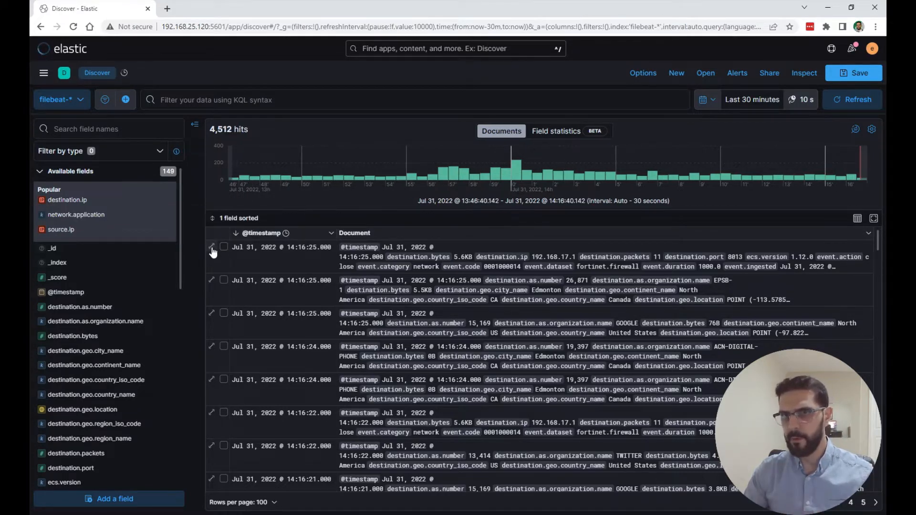
Expand the first event and view its fields as a table after the JSON view.
click(212, 246)
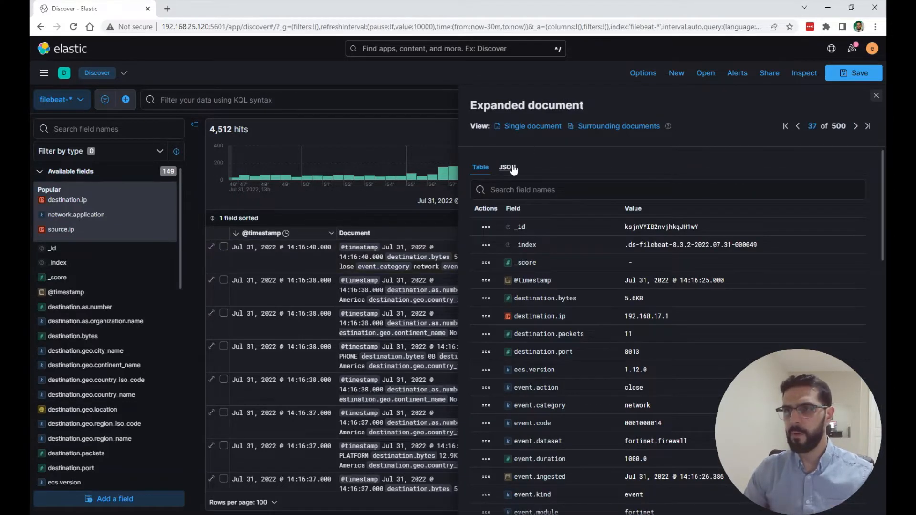
click(505, 168)
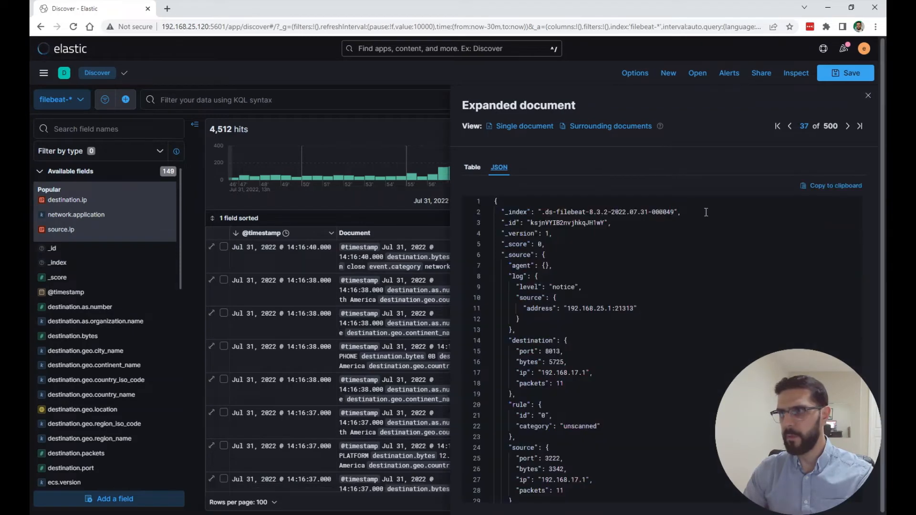
mouse_move(473, 168)
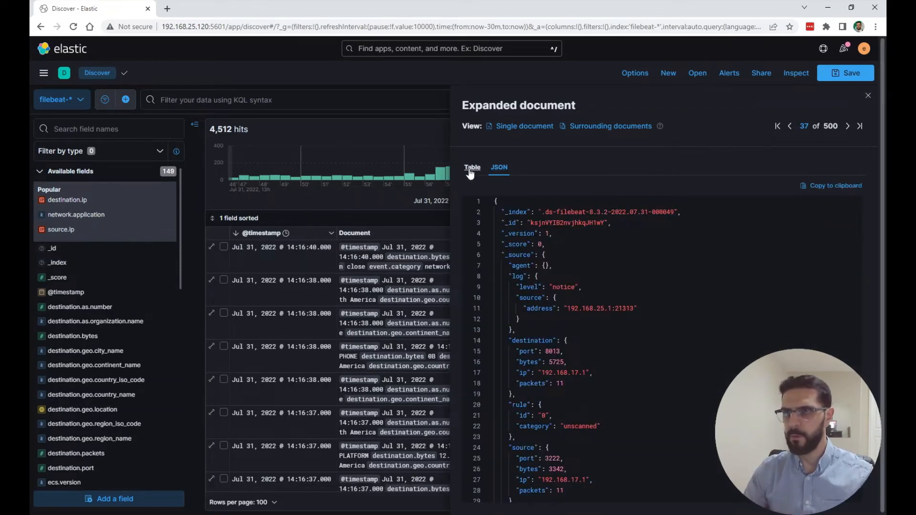
click(471, 168)
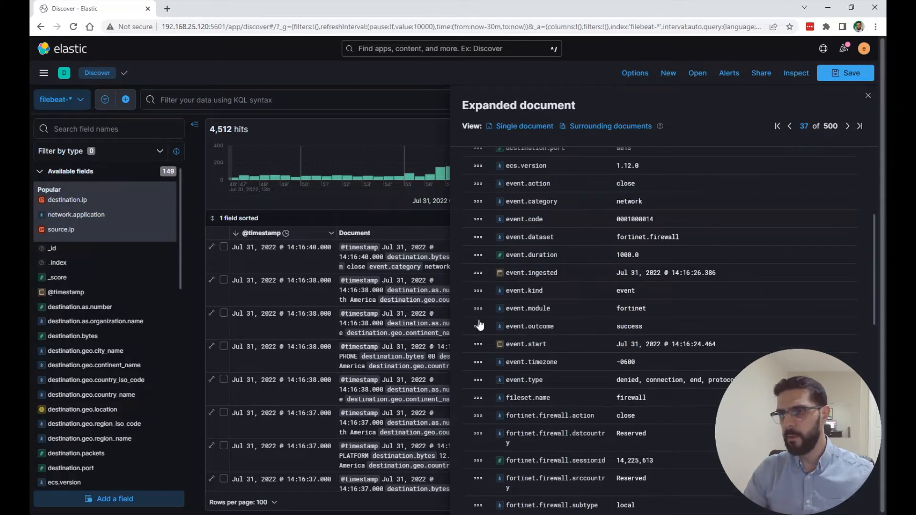
Filter Discover to documents with event.module: fortinet.
click(478, 308)
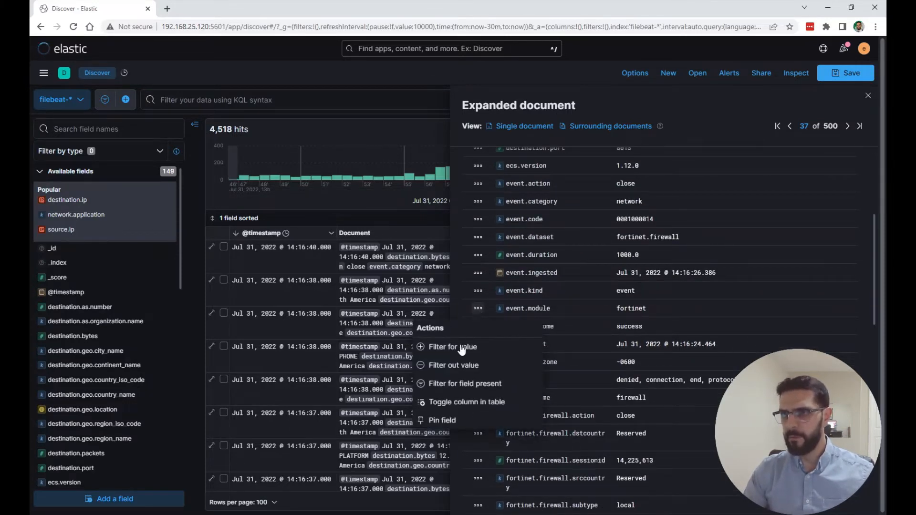
click(452, 346)
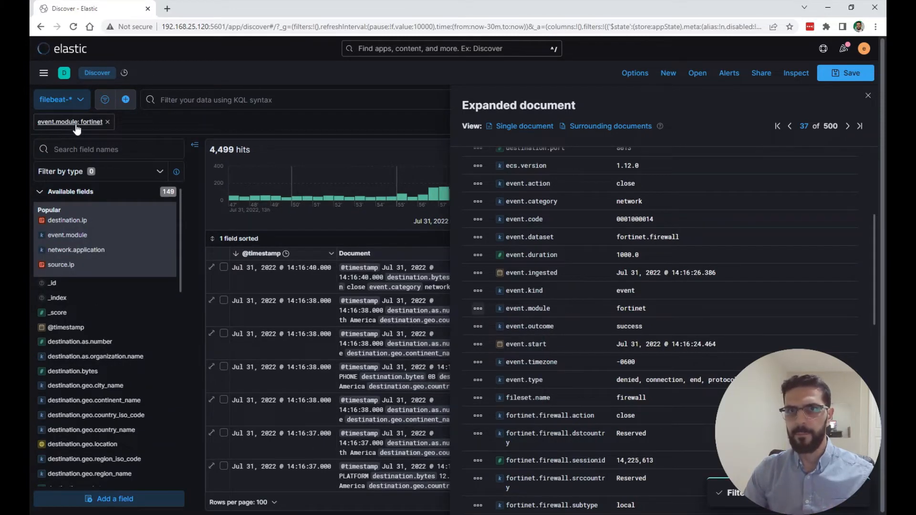
click(69, 121)
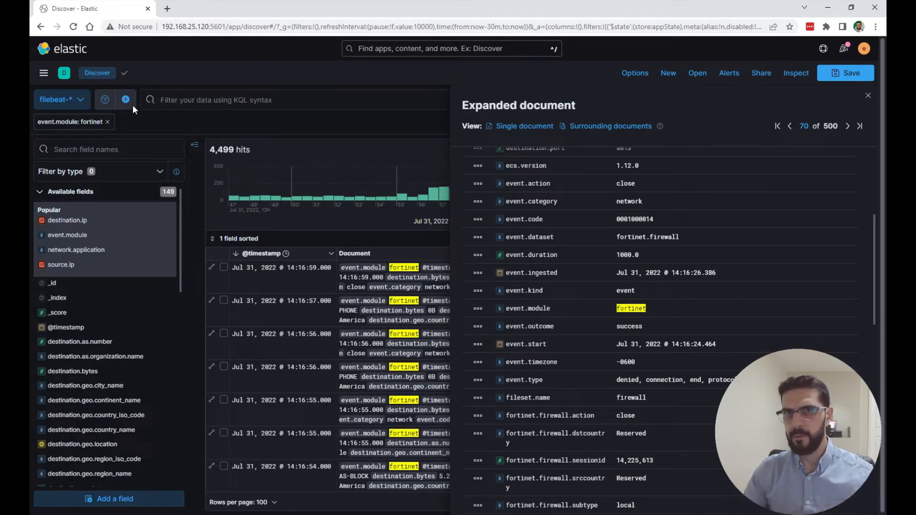
click(125, 99)
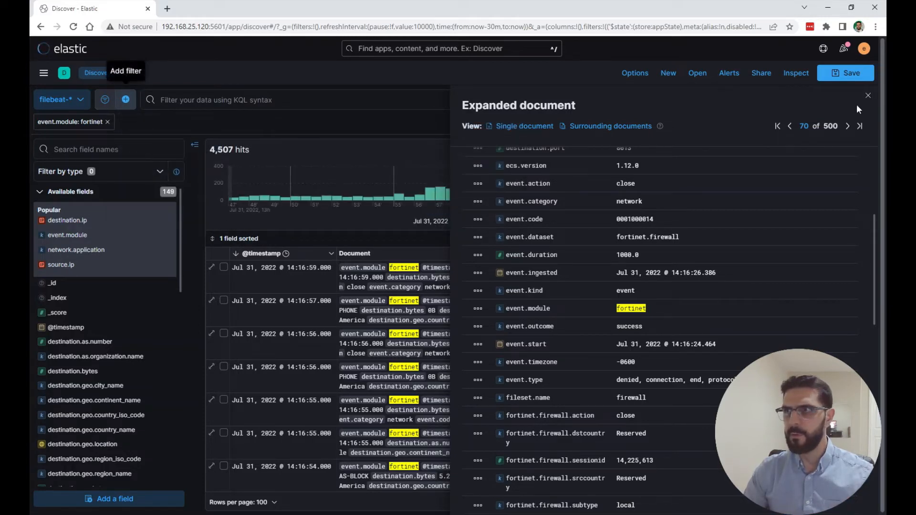
Close the document flyout and drop the fortinet filter, widening to the last 24 hours.
click(869, 94)
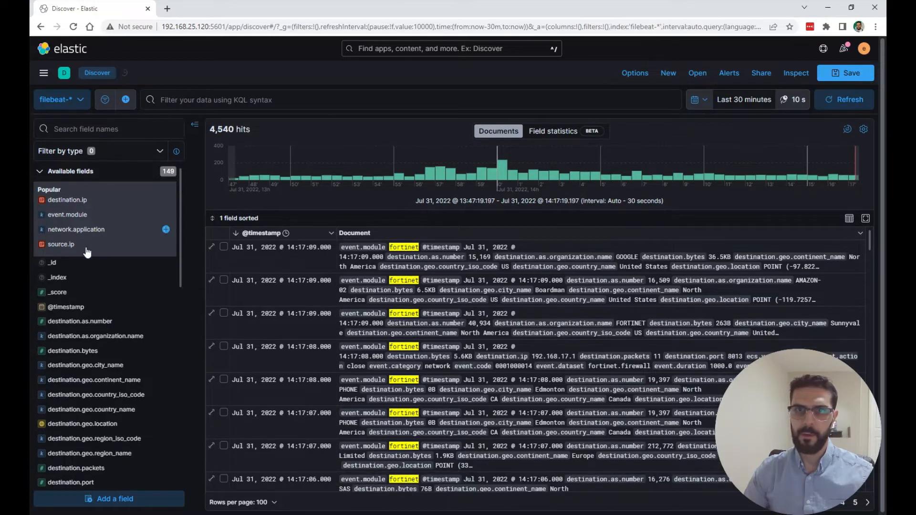
mouse_move(91, 394)
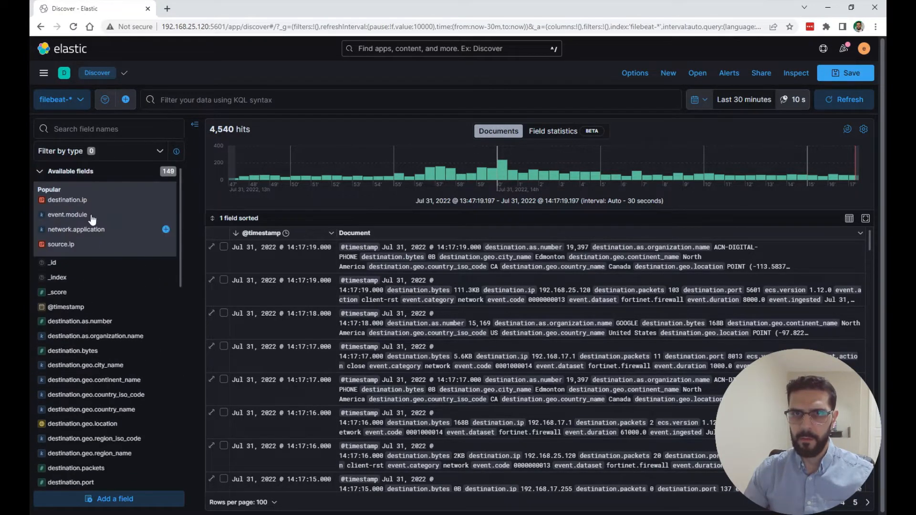
click(61, 245)
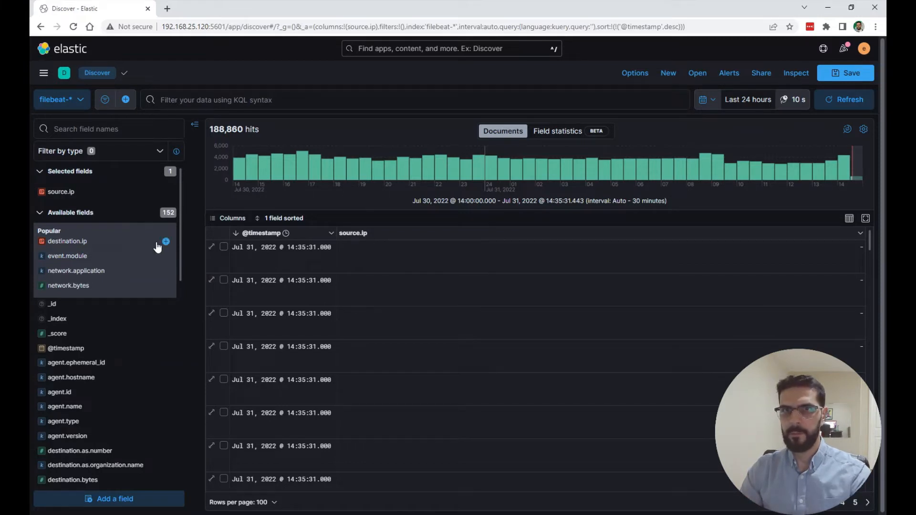
Show source.ip, destination.ip, network.application and network.bytes as table columns.
click(166, 241)
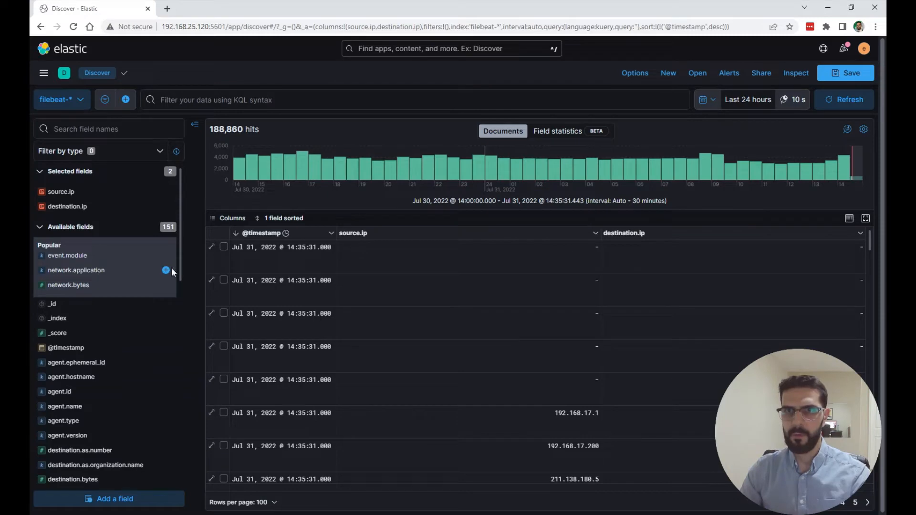
click(165, 271)
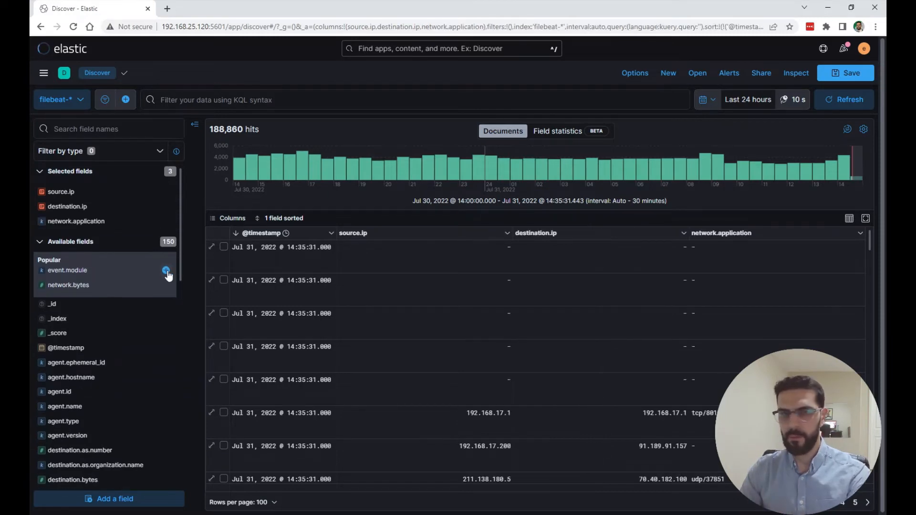
click(166, 285)
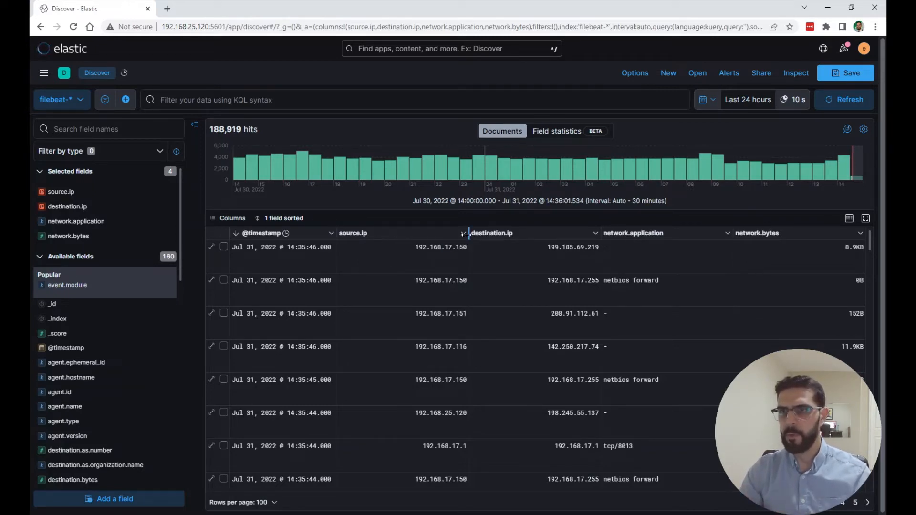
click(491, 233)
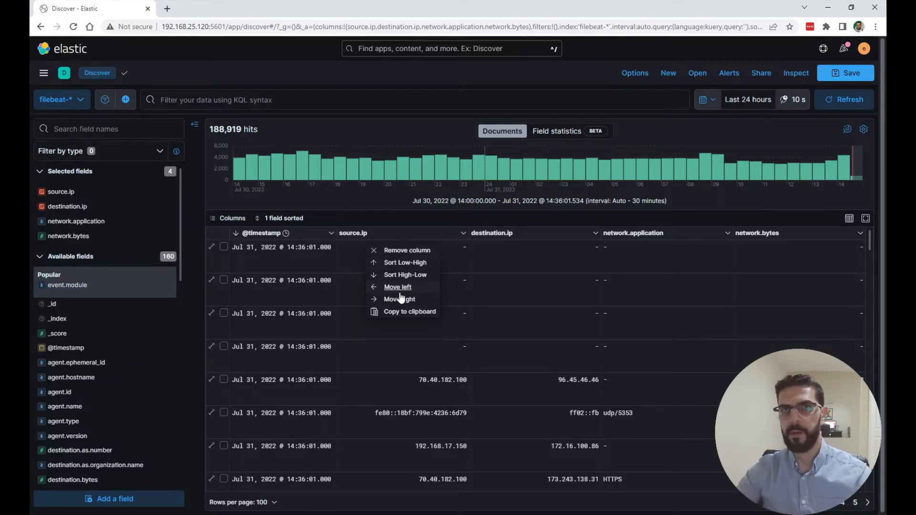
mouse_move(400, 290)
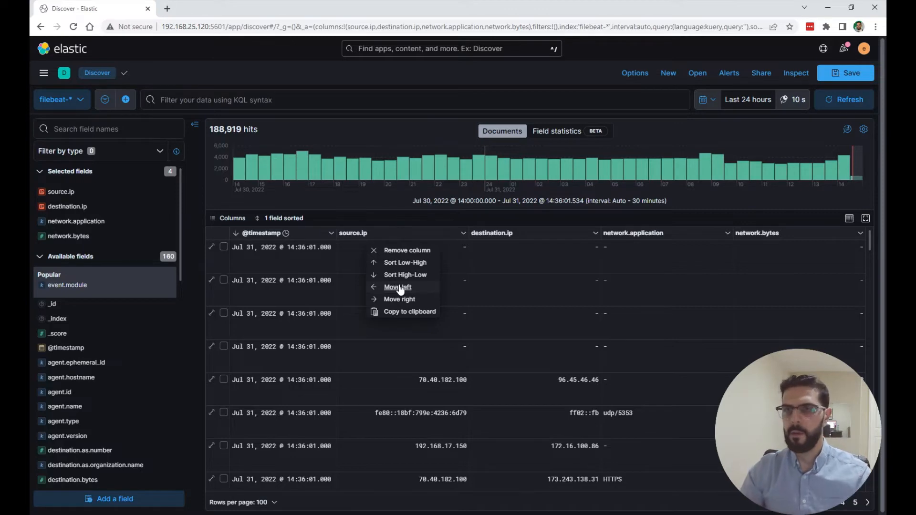
Remove source.ip, destination.ip and network.bytes columns so whole documents show again.
click(406, 250)
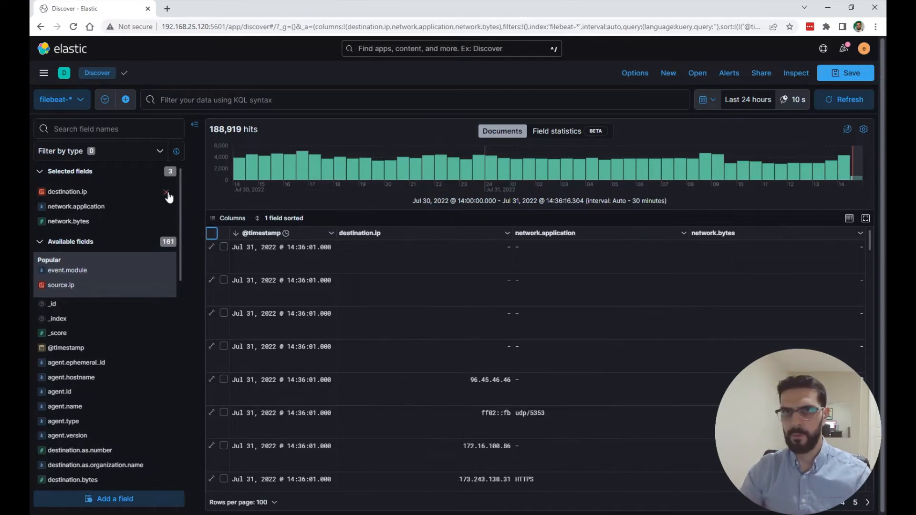
click(166, 192)
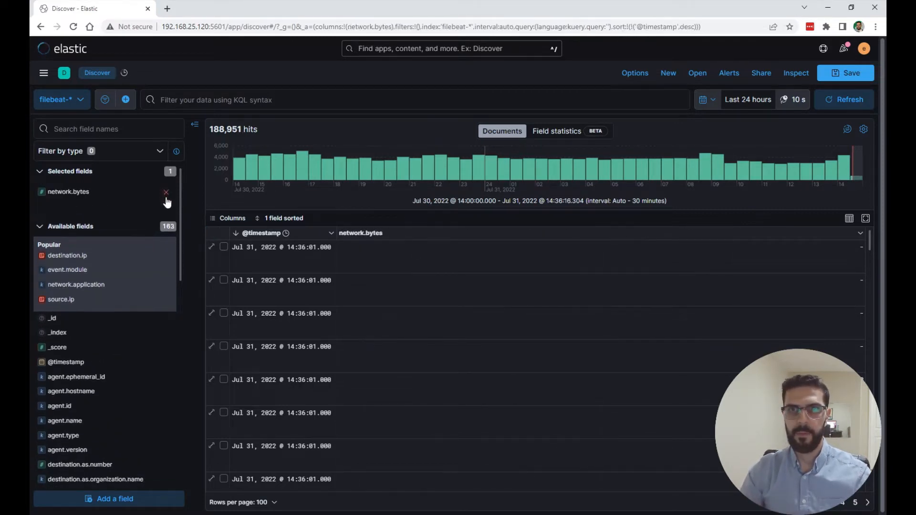
click(166, 192)
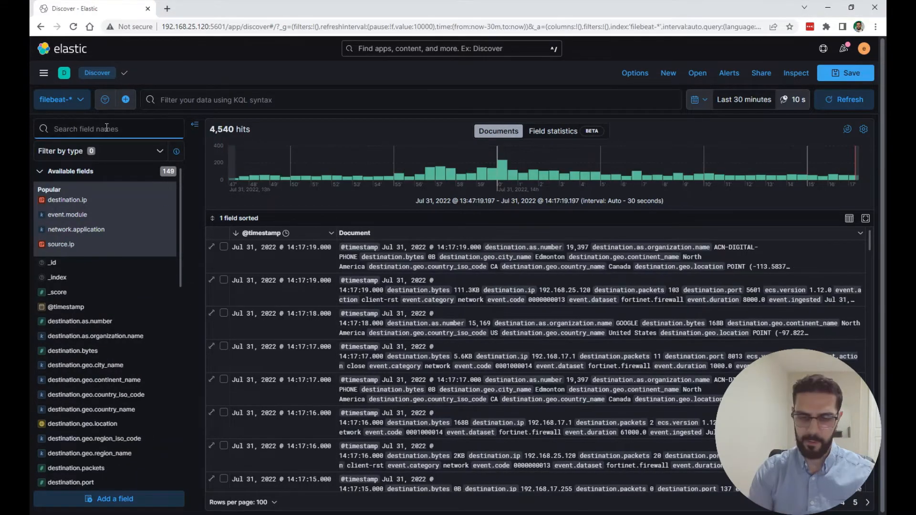
Find fortinet.firewall.osname via 'osn', show its top 5 values and visualize them as a Lens bar chart.
text(osname)
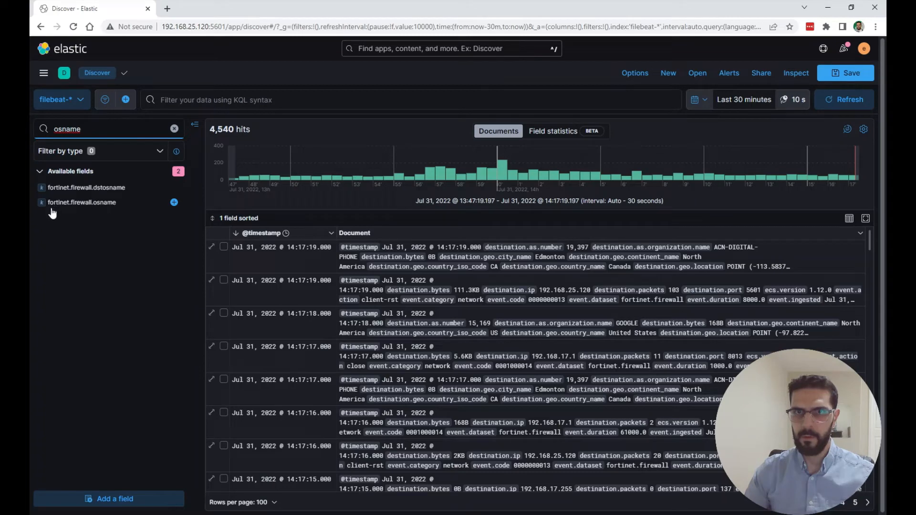
click(82, 202)
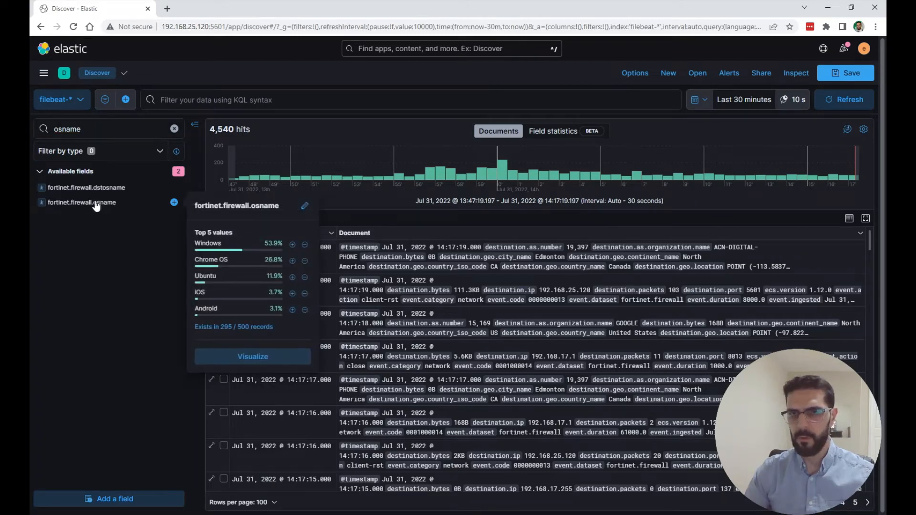
mouse_move(166, 227)
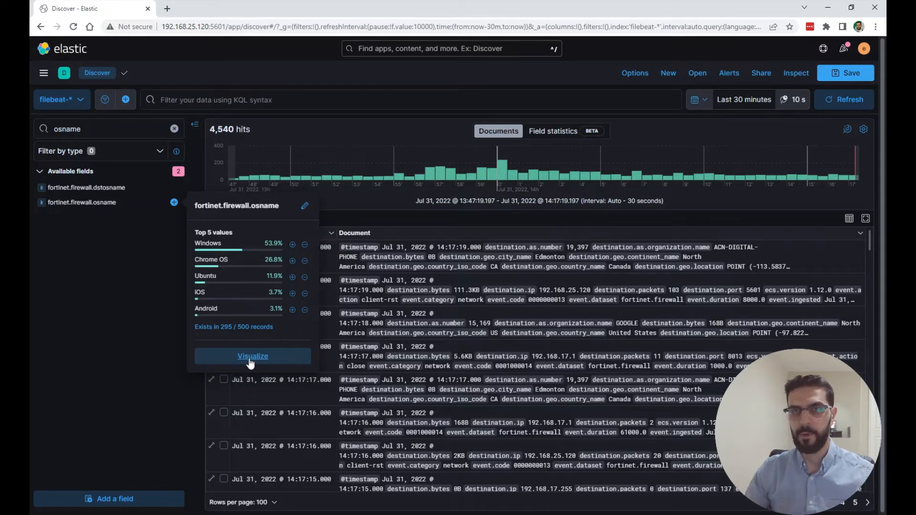
click(252, 356)
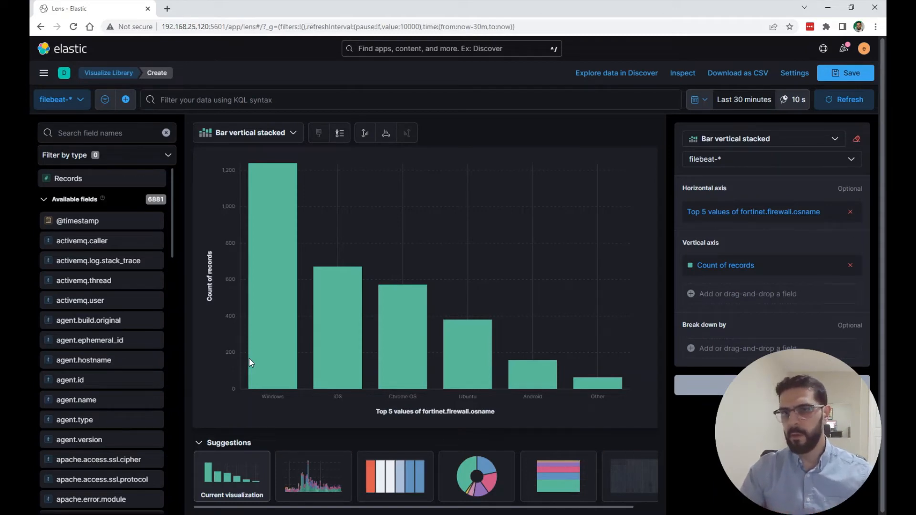
mouse_move(326, 286)
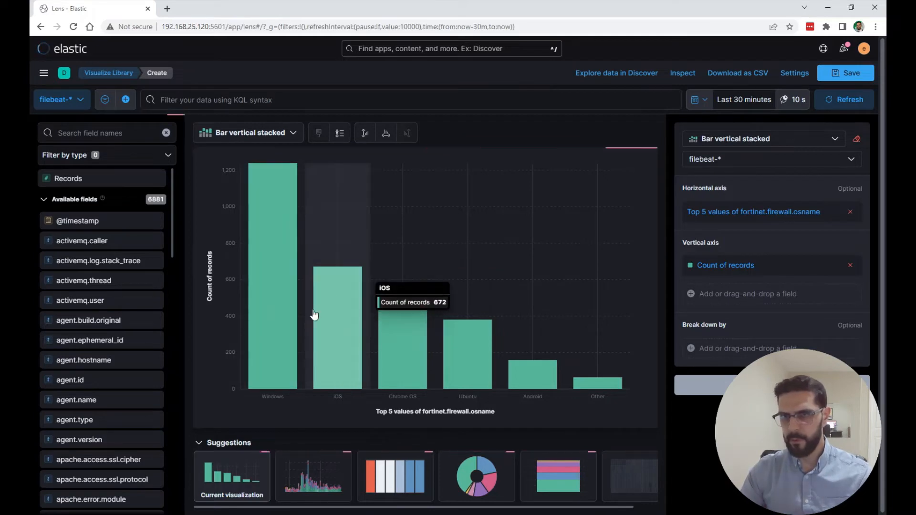
mouse_move(275, 347)
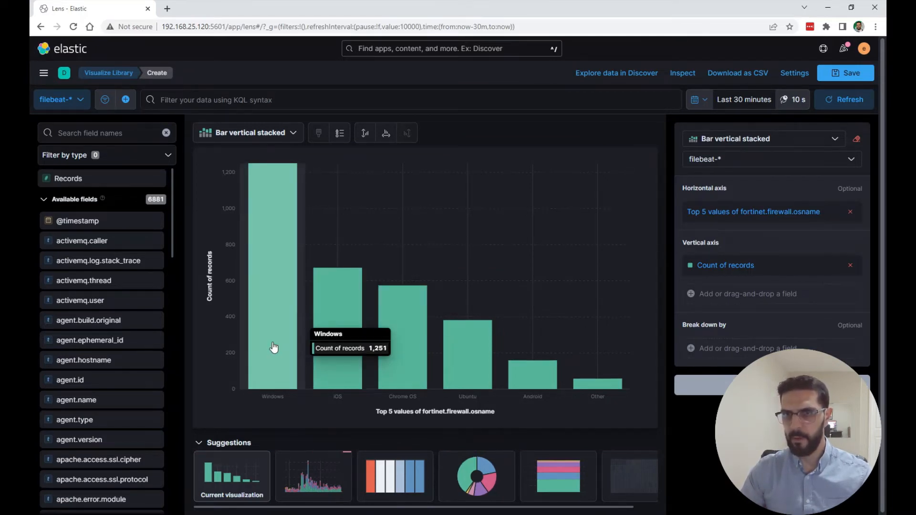
mouse_move(281, 382)
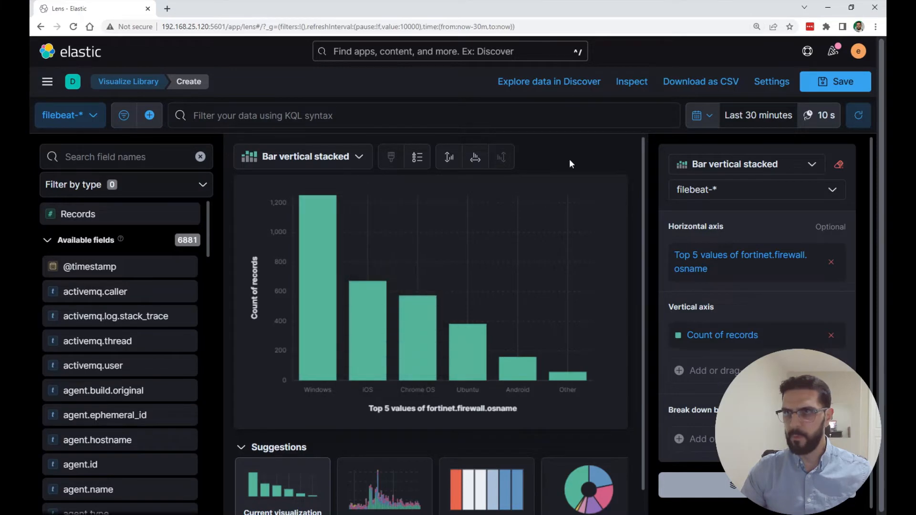
mouse_move(319, 228)
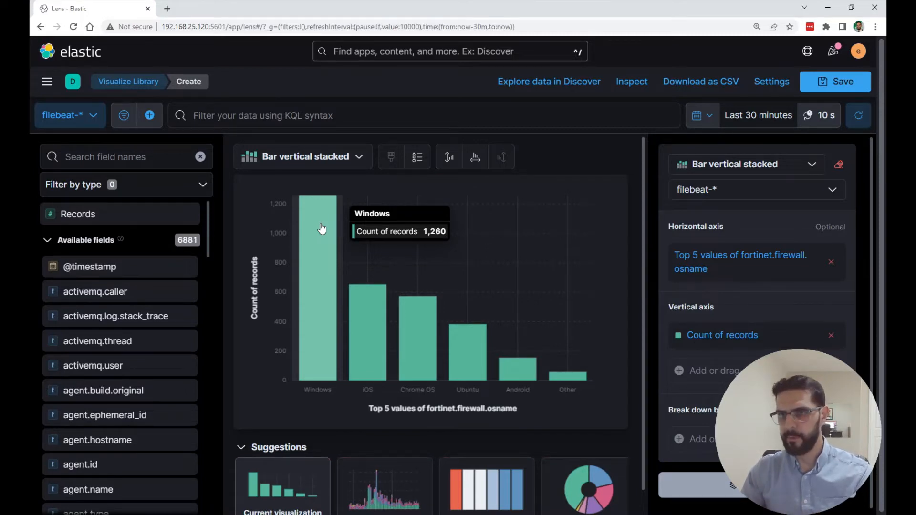
mouse_move(380, 300)
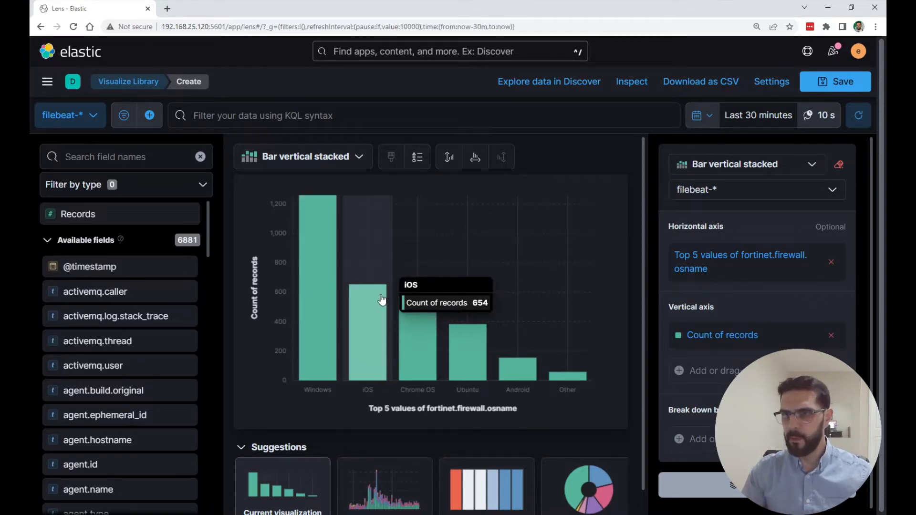
mouse_move(631, 284)
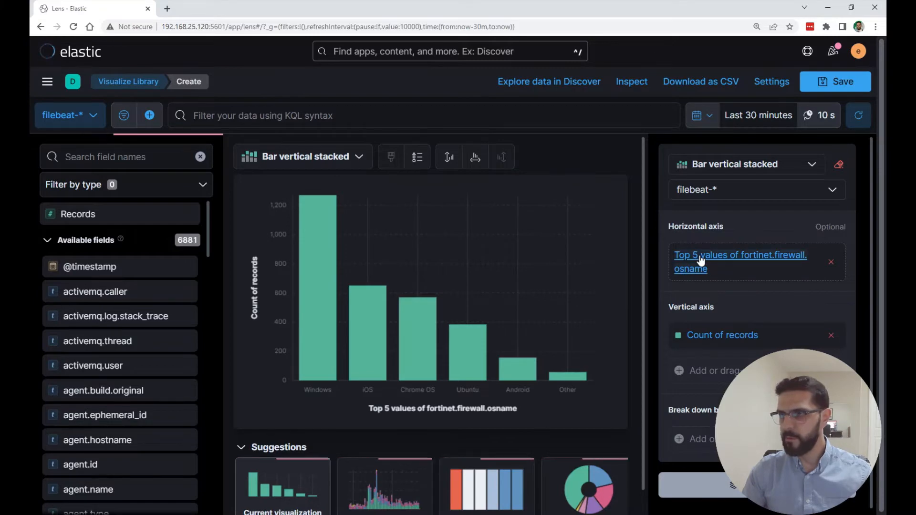
In the horizontal axis breakdown's advanced options, stop grouping remaining OS values as Other.
click(739, 261)
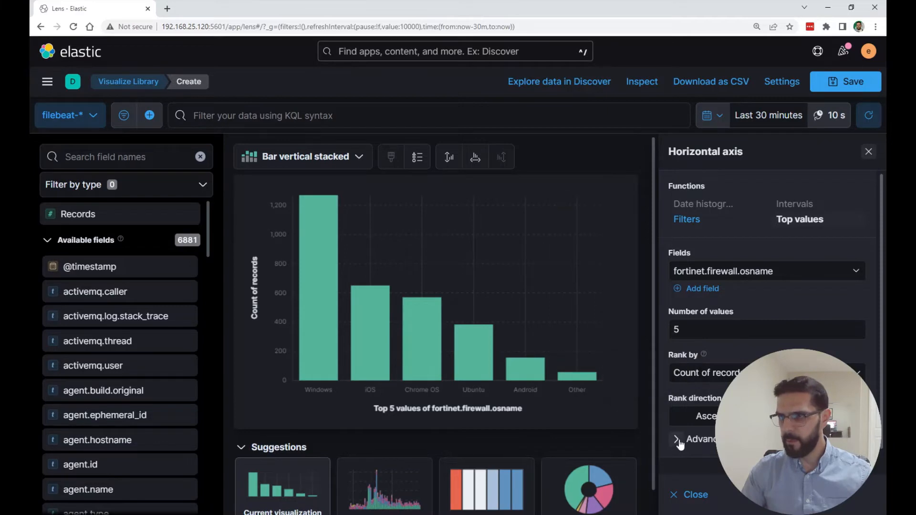
click(675, 439)
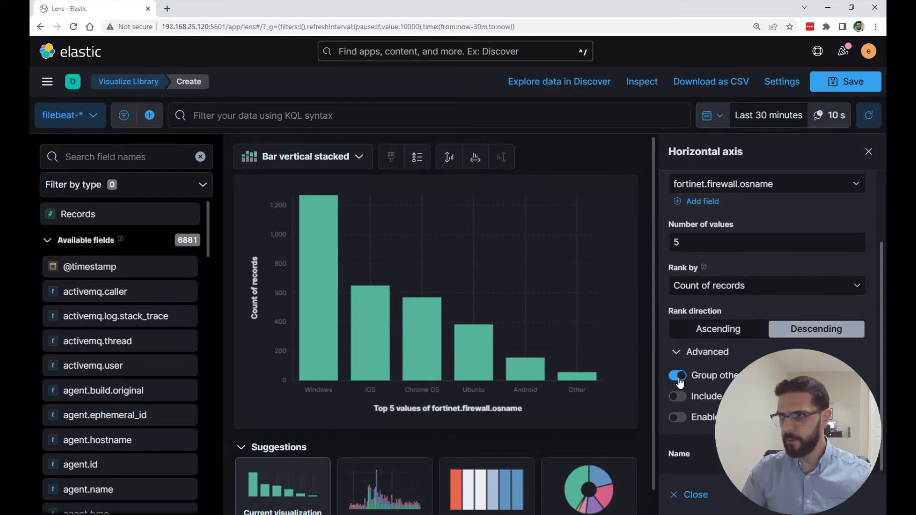
click(678, 375)
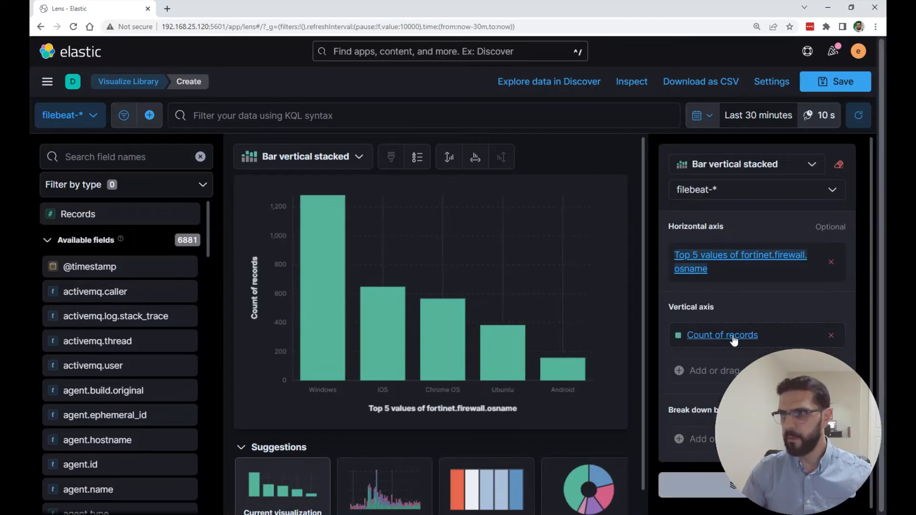
mouse_move(383, 316)
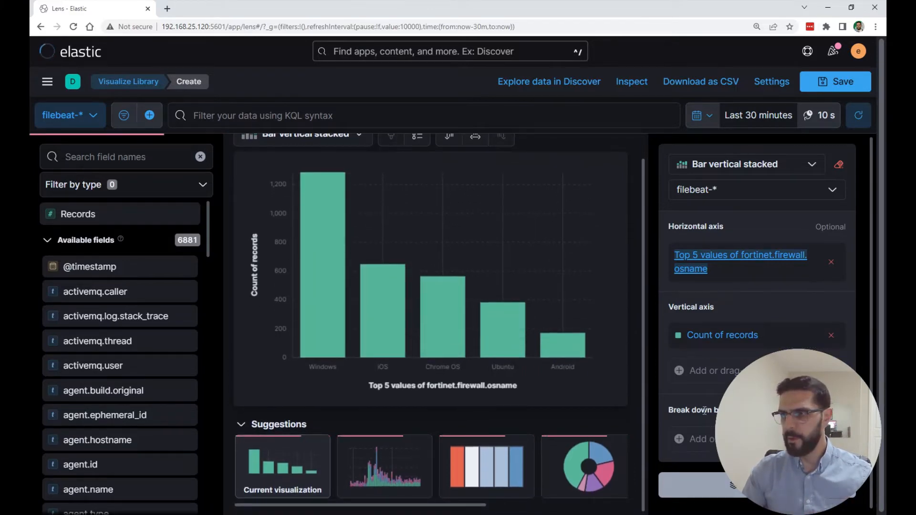
Break each OS bar down by the top 3 values of fortinet.firewall.srcname.
click(700, 439)
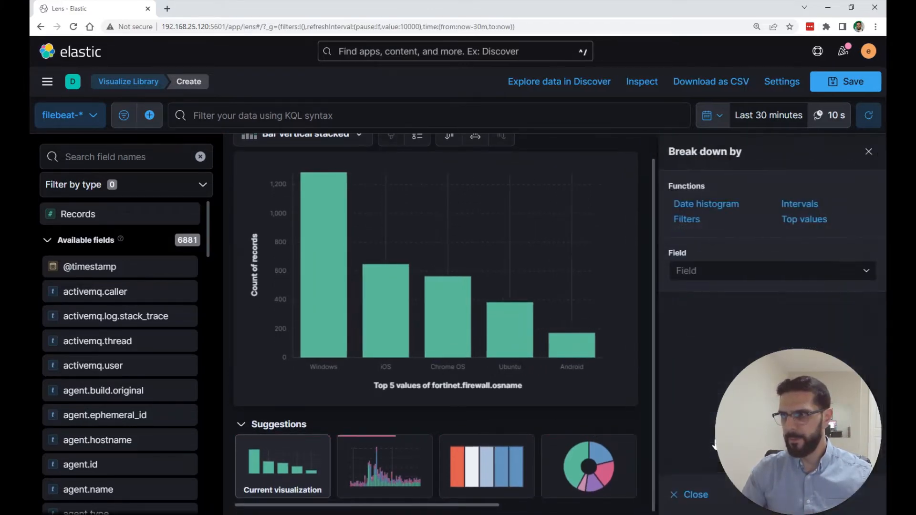
click(771, 270)
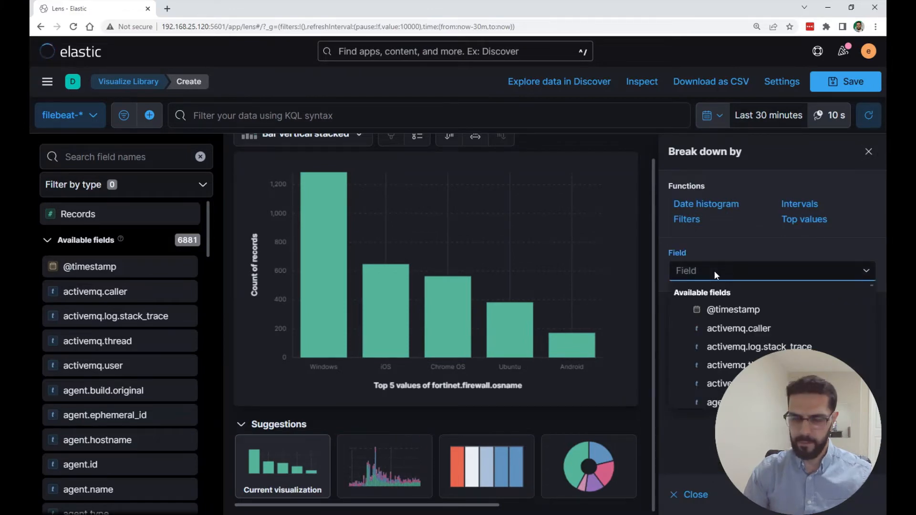
text(srcn)
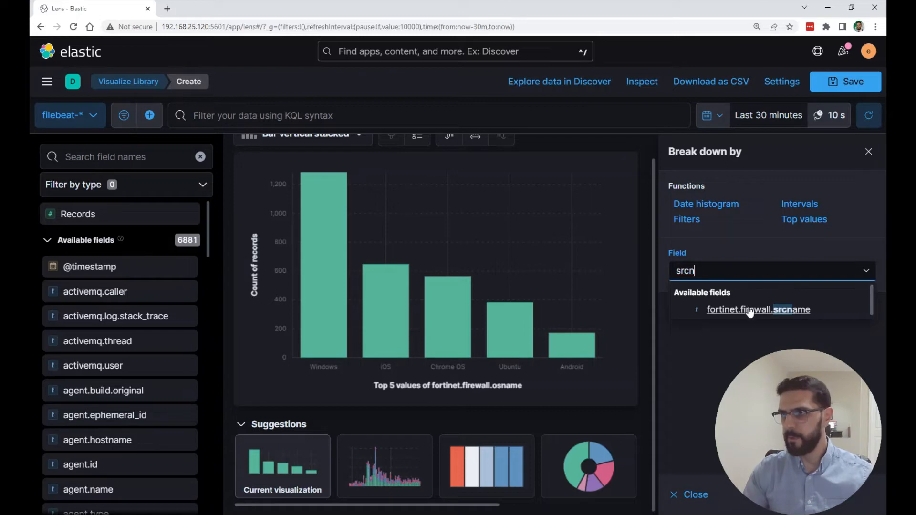
click(758, 310)
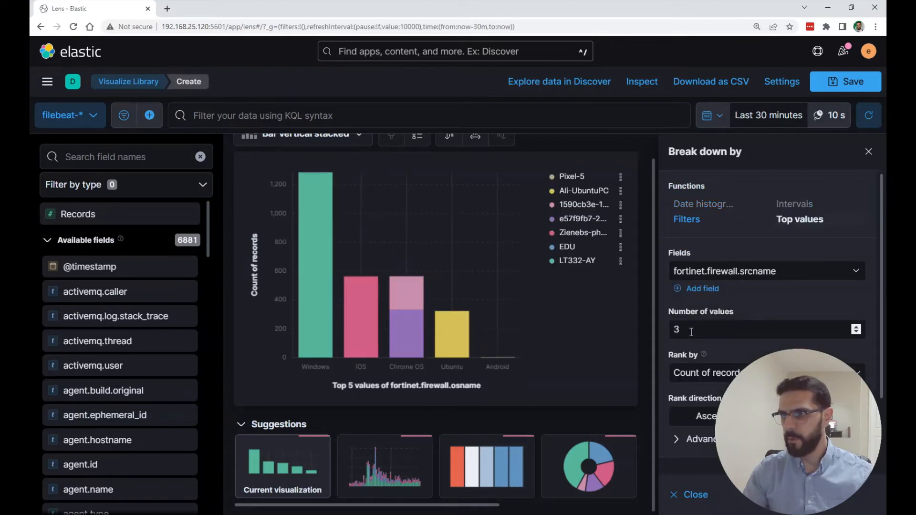
click(766, 329)
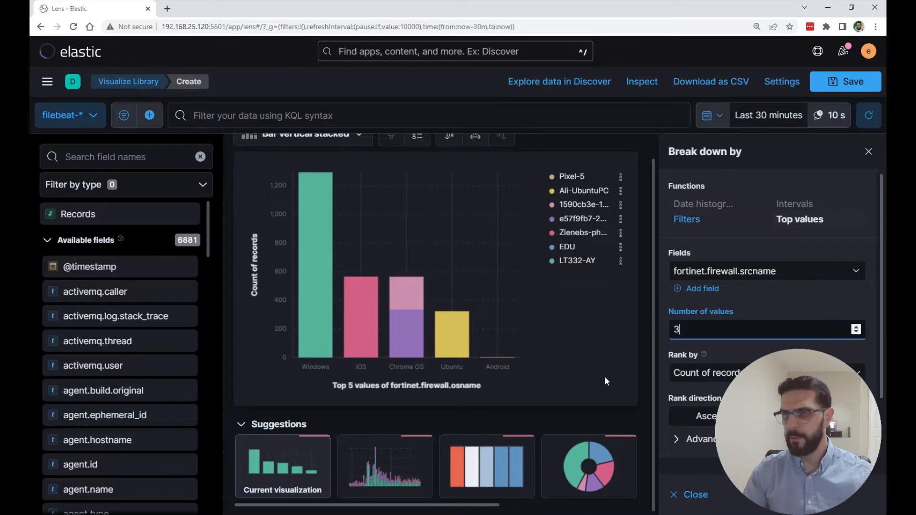
mouse_move(320, 333)
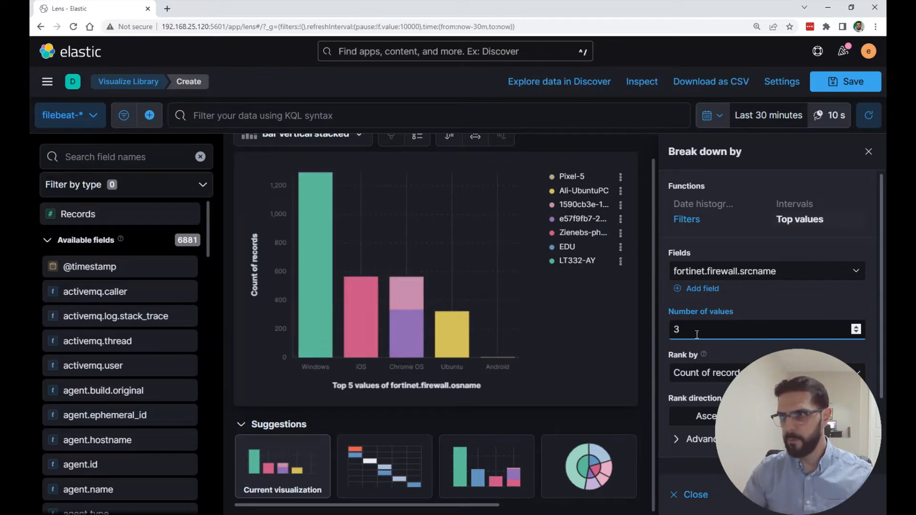
mouse_move(407, 292)
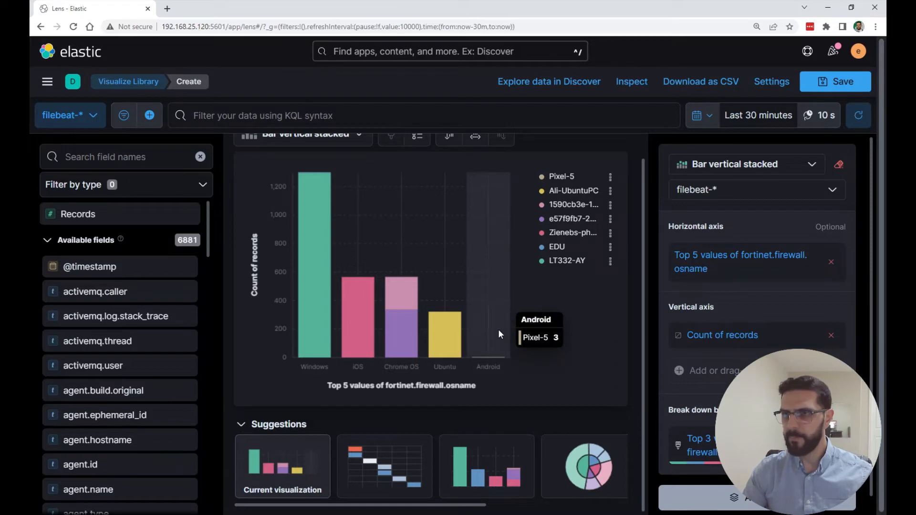
Save the chart as 'Top 5 OS's by Device' onto a new dashboard and shrink its panel.
click(842, 81)
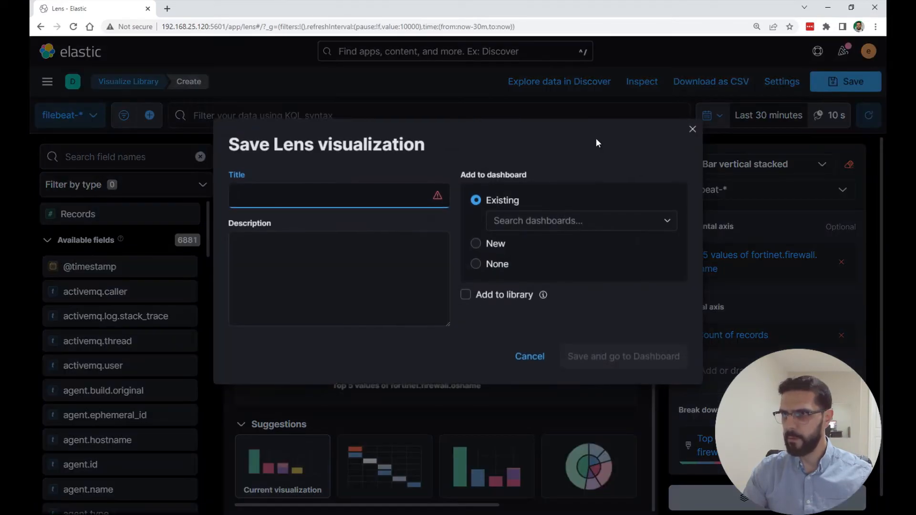
click(338, 194)
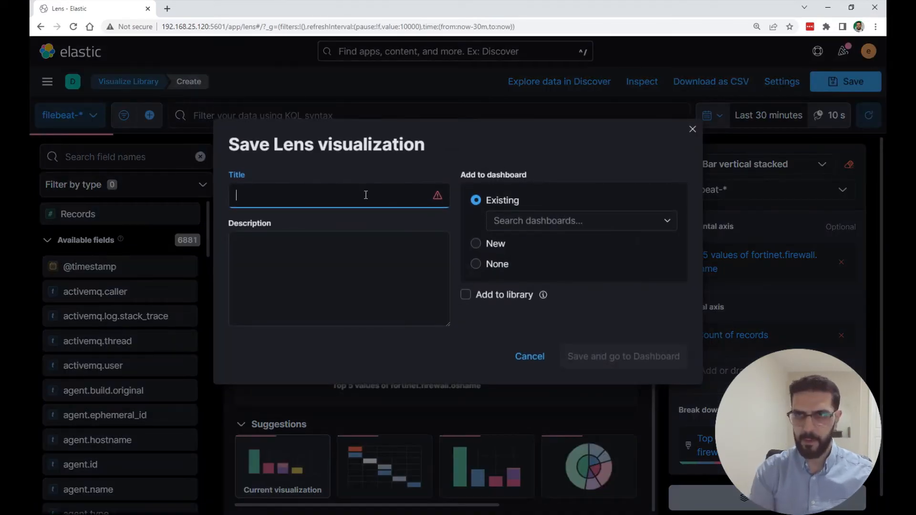
text(Top 5 De)
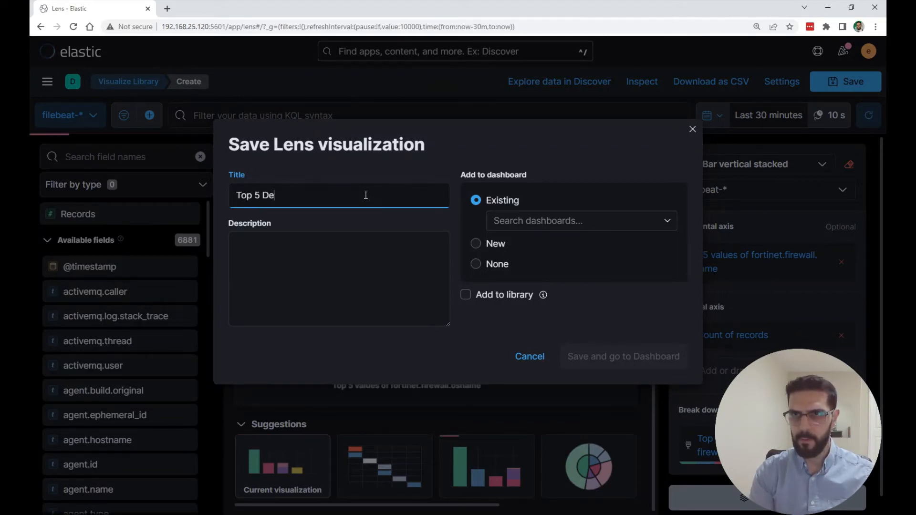
key(Backspace)
text(OS's by Device)
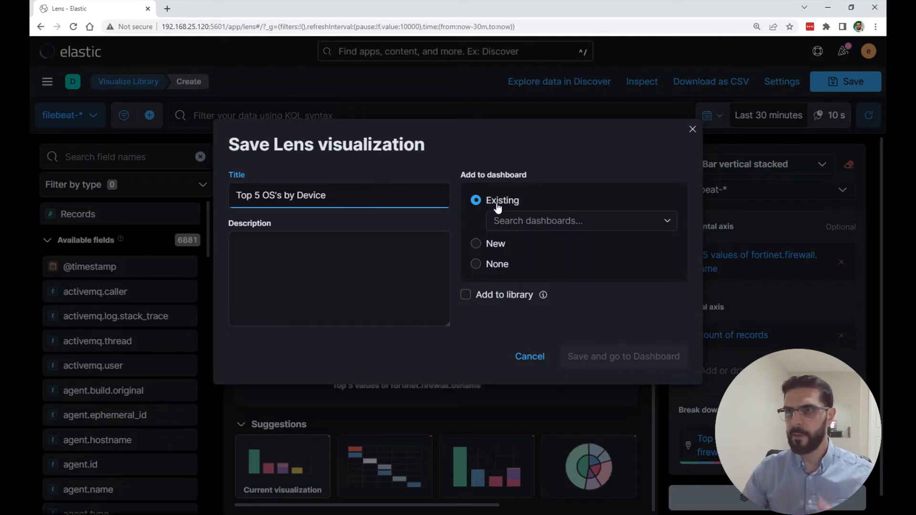
click(476, 243)
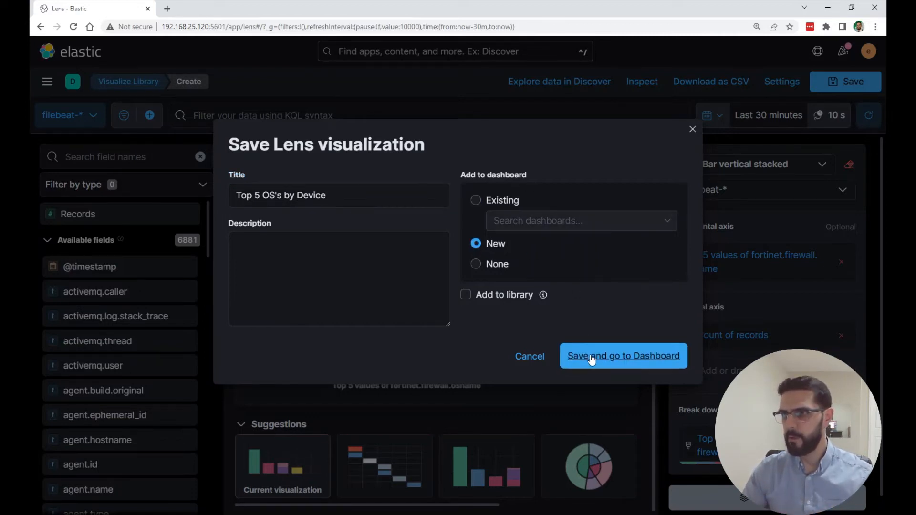
click(623, 356)
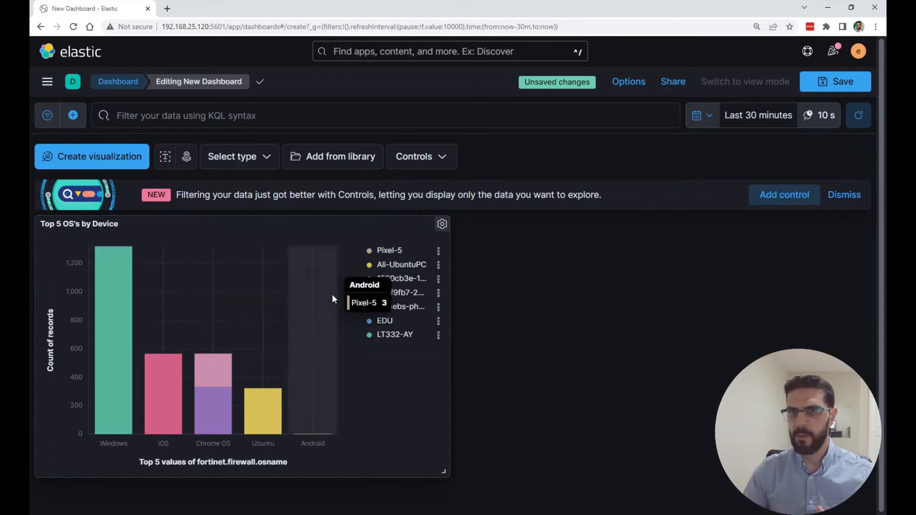
drag(443, 470, 312, 463)
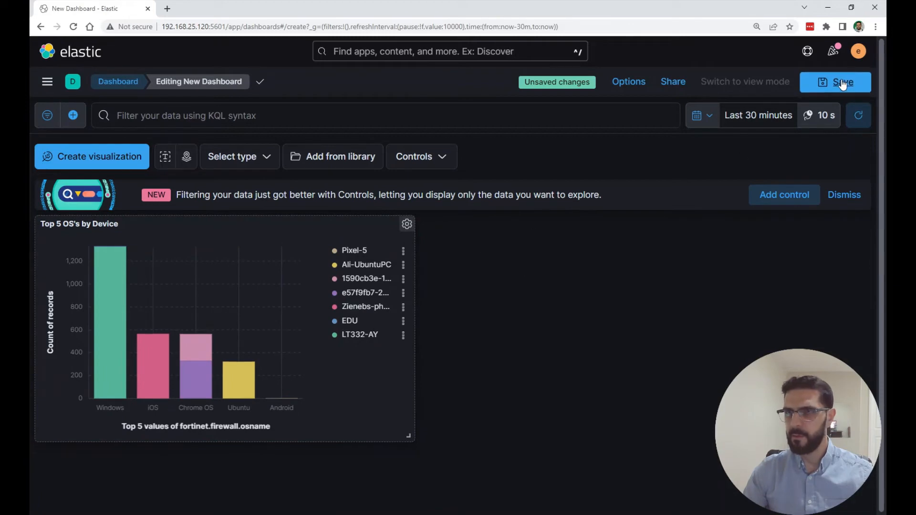
Save the dashboard as 'FortiGate Traffic Events' with the tag Custom.
click(842, 82)
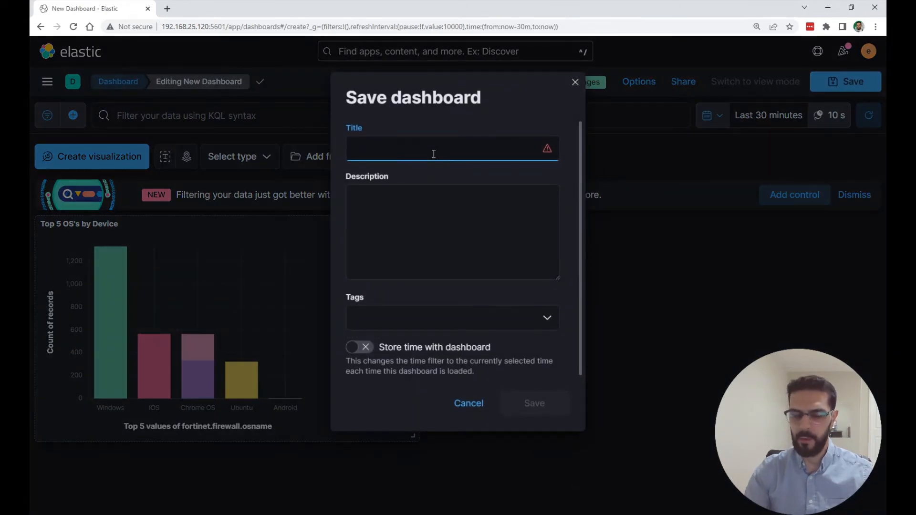
text(My)
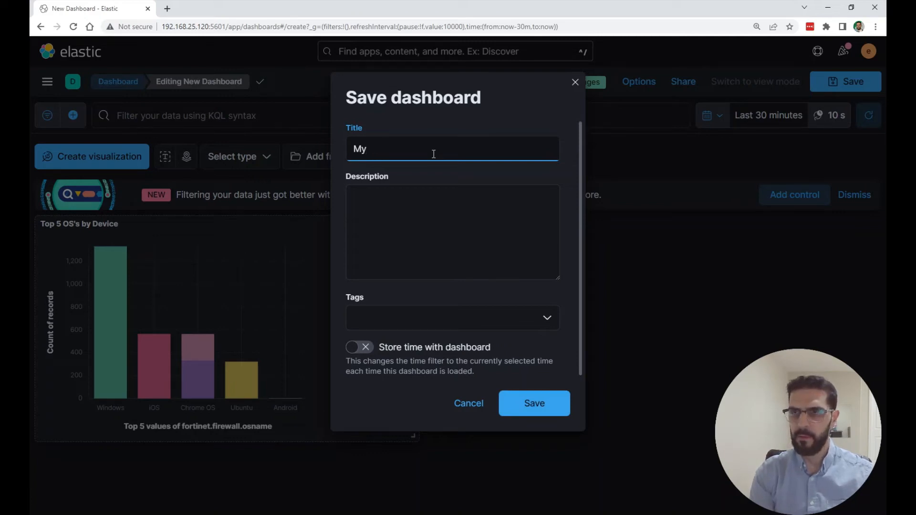
text(FortiGate Traffic Event)
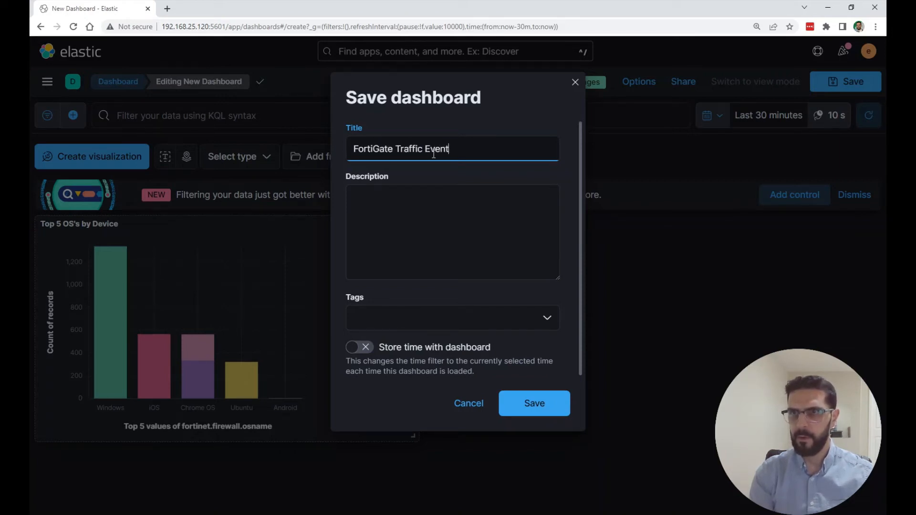
text(s)
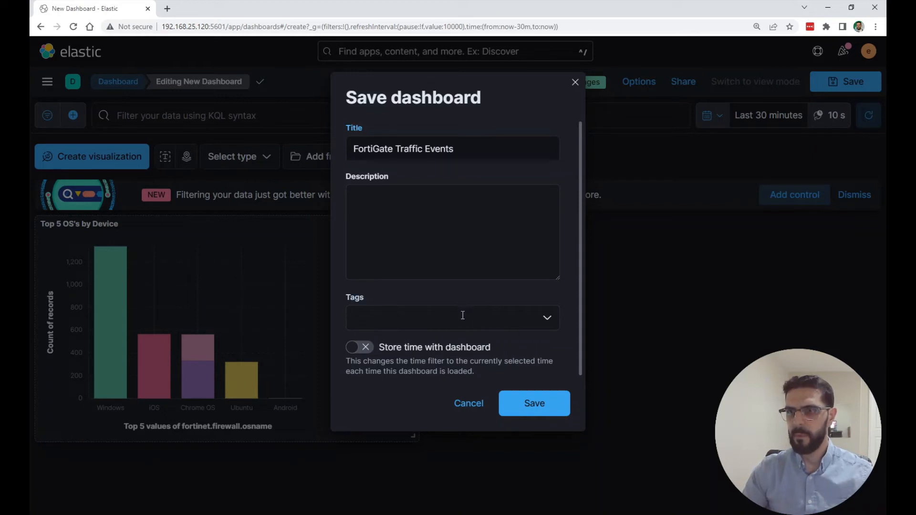
text(Custom)
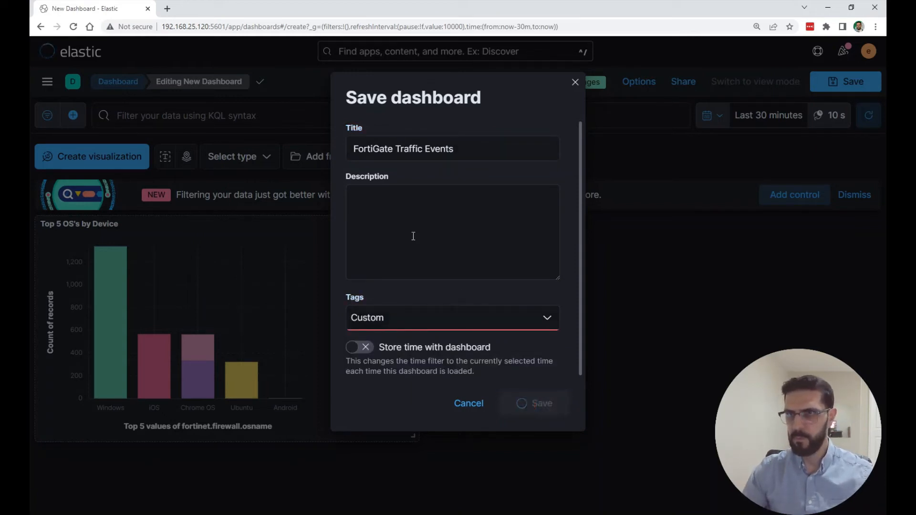
click(533, 403)
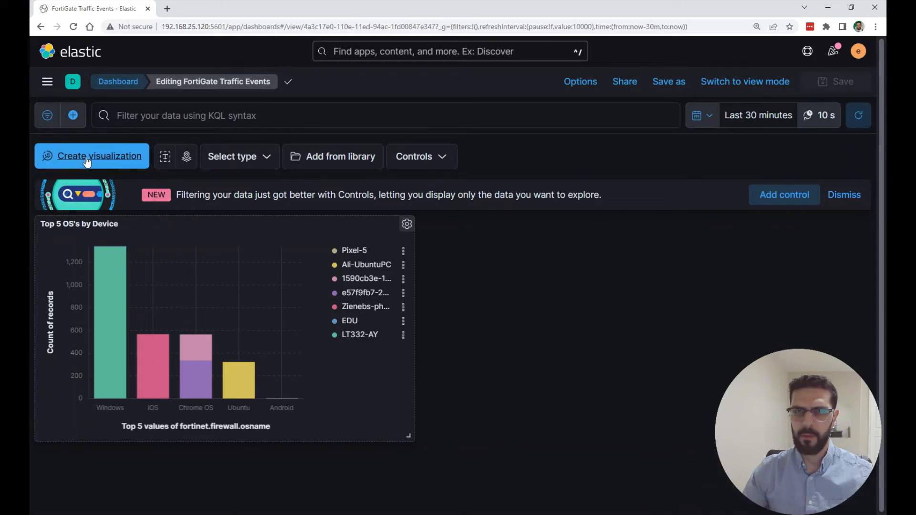
click(92, 155)
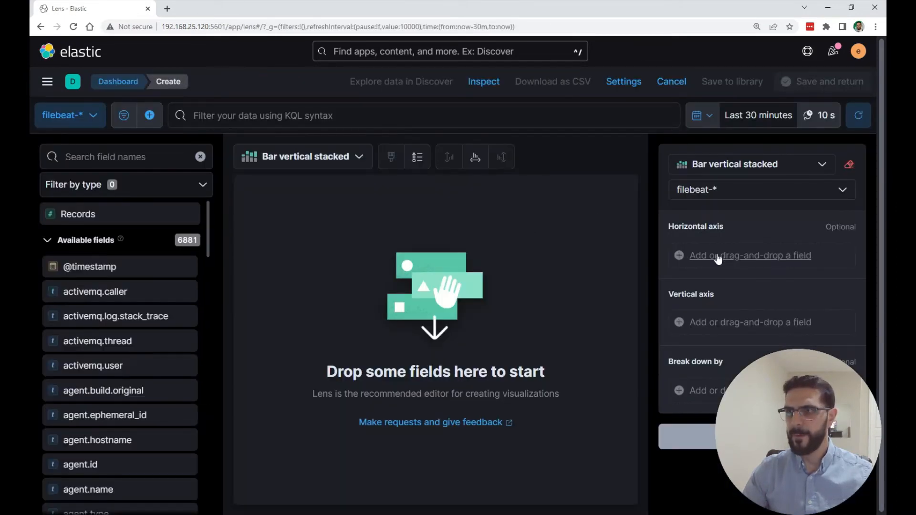
click(751, 256)
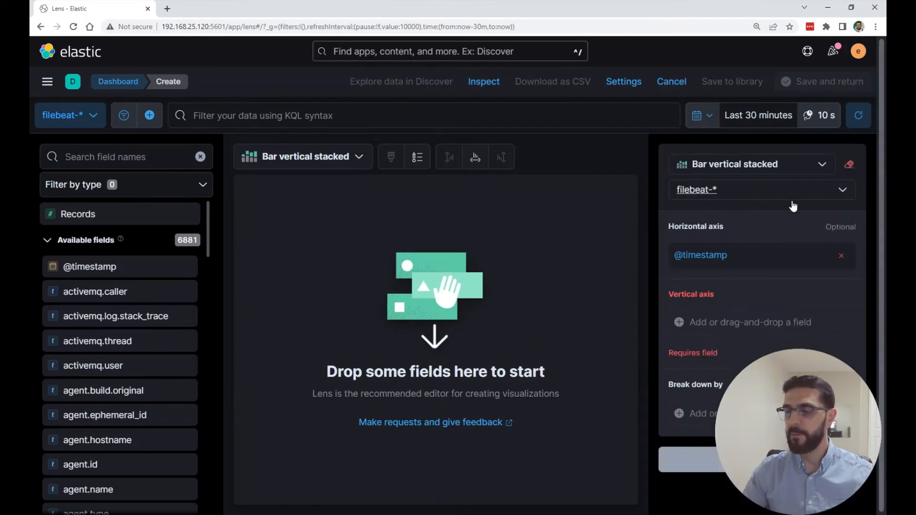
click(750, 322)
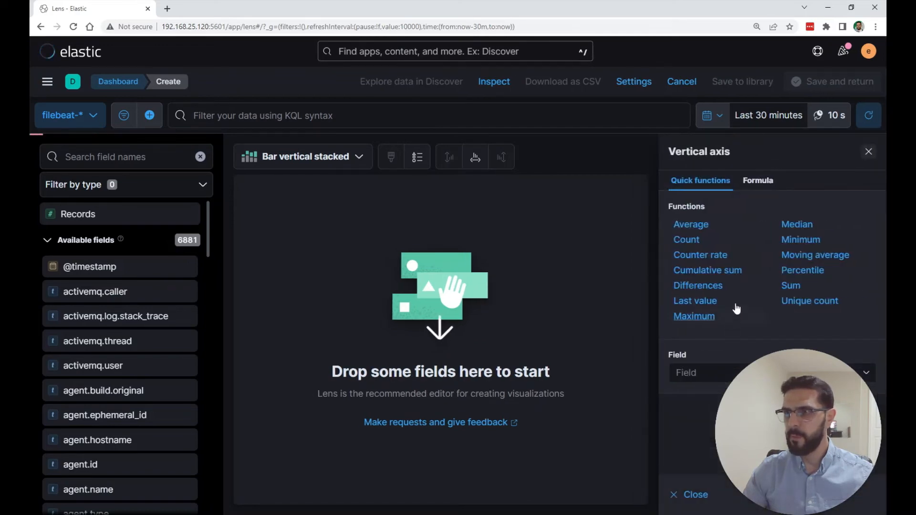
click(768, 373)
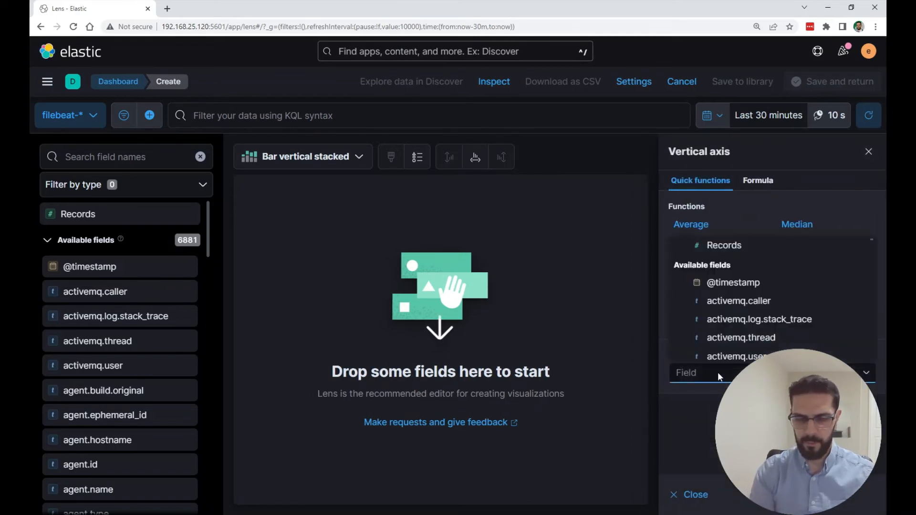
text(sessionid)
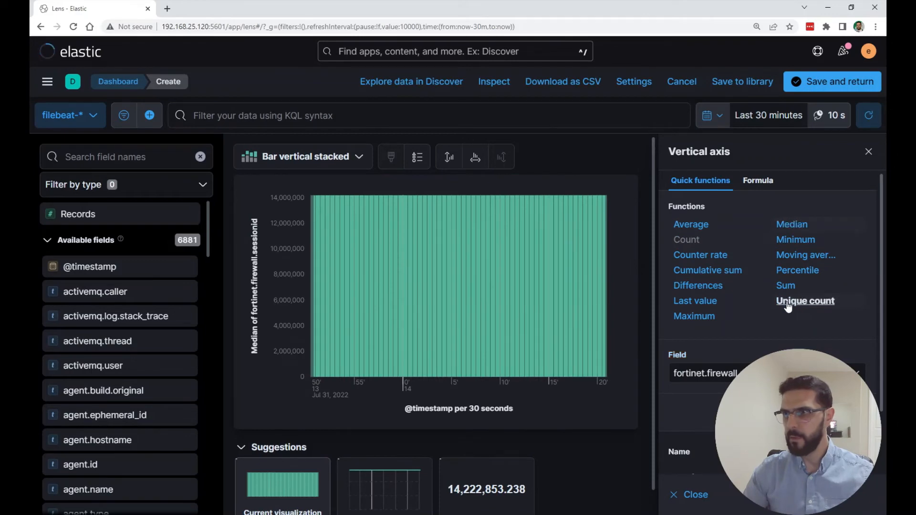
Switch the vertical axis to Unique count of sessionid and render it as a line.
click(805, 301)
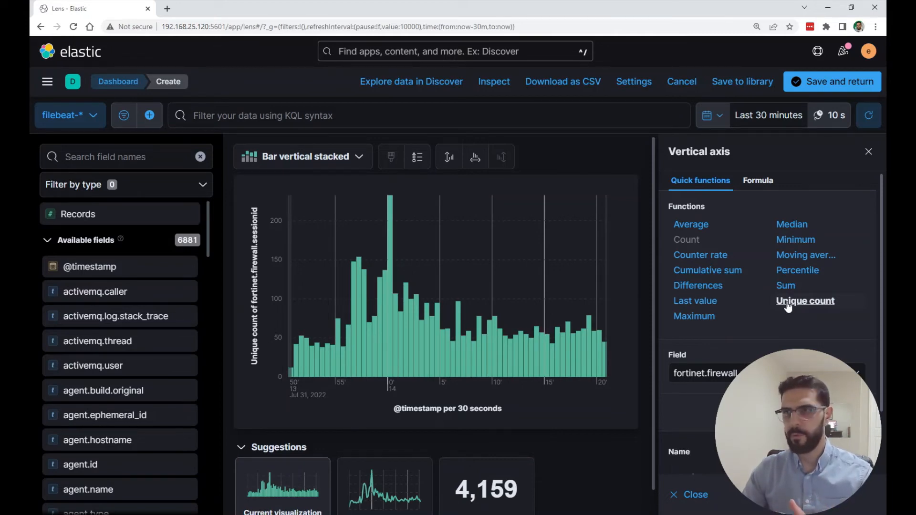
mouse_move(293, 359)
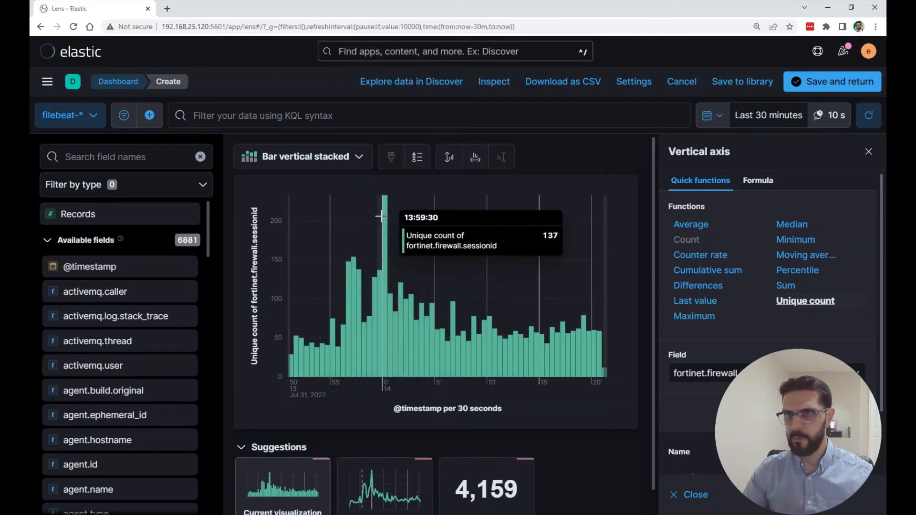
mouse_move(647, 148)
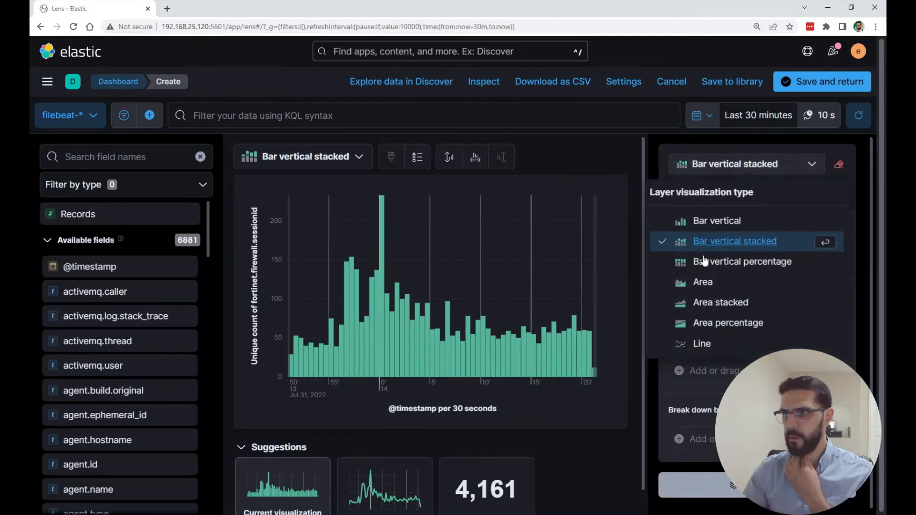
click(702, 344)
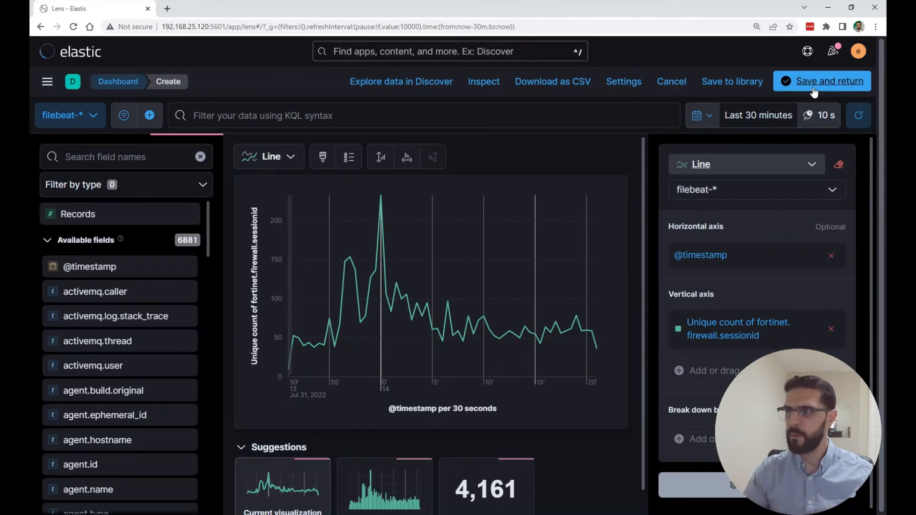
Save the session-count line chart to the dashboard and resize the Top 5 OS's panel.
click(829, 81)
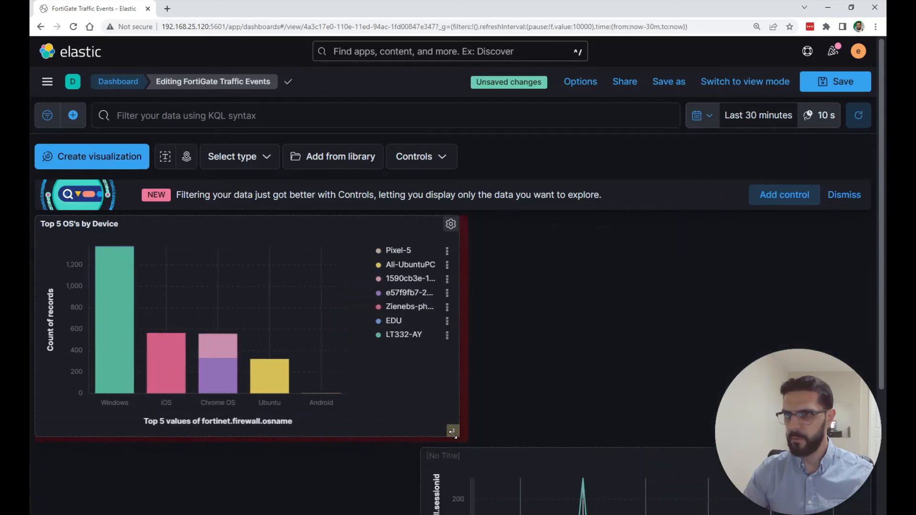
drag(454, 431, 462, 438)
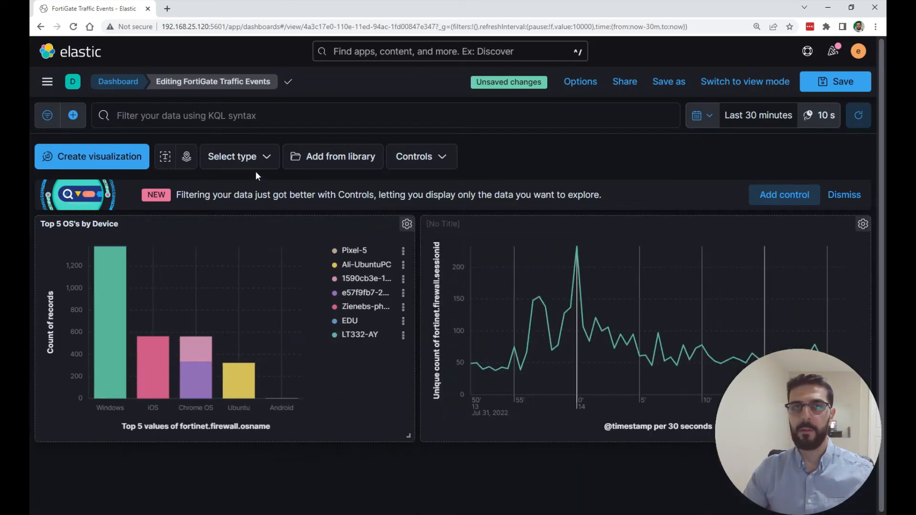
click(232, 155)
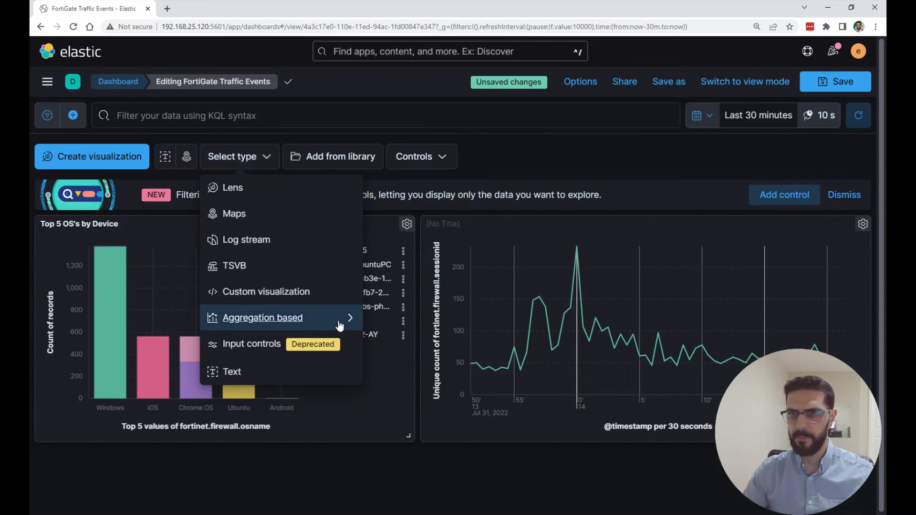
Create an aggregation-based tag cloud on the filebeat-* data view.
click(262, 317)
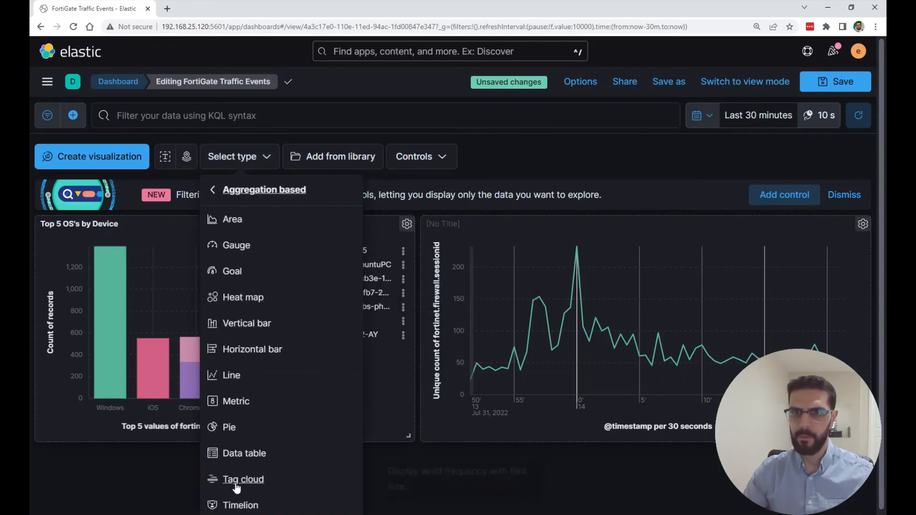
click(244, 479)
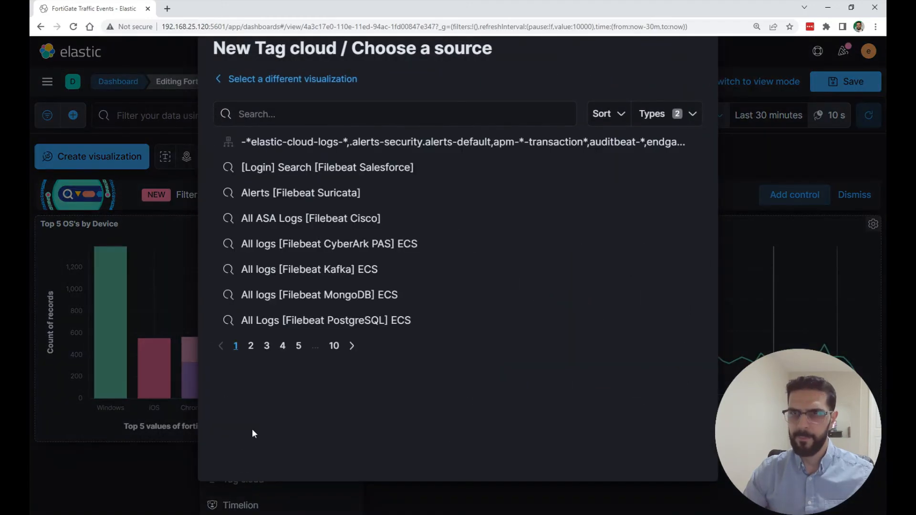
click(396, 114)
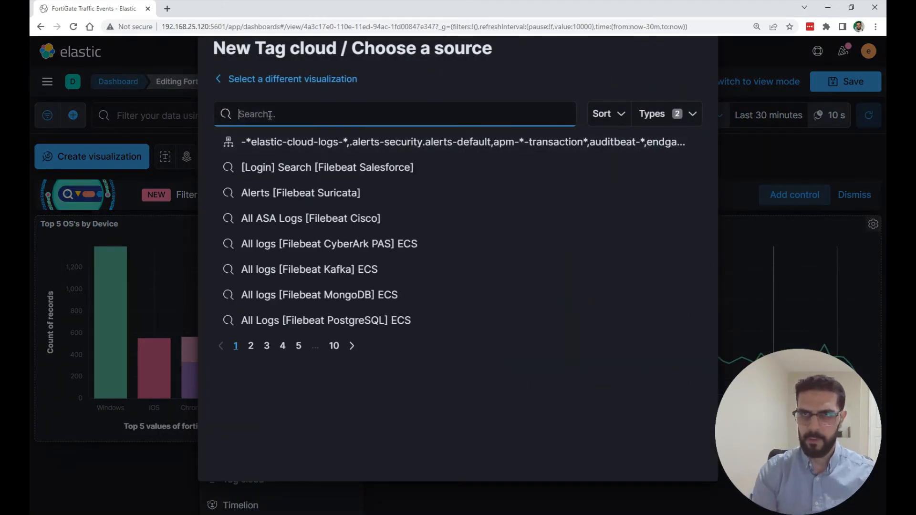
text(fileb)
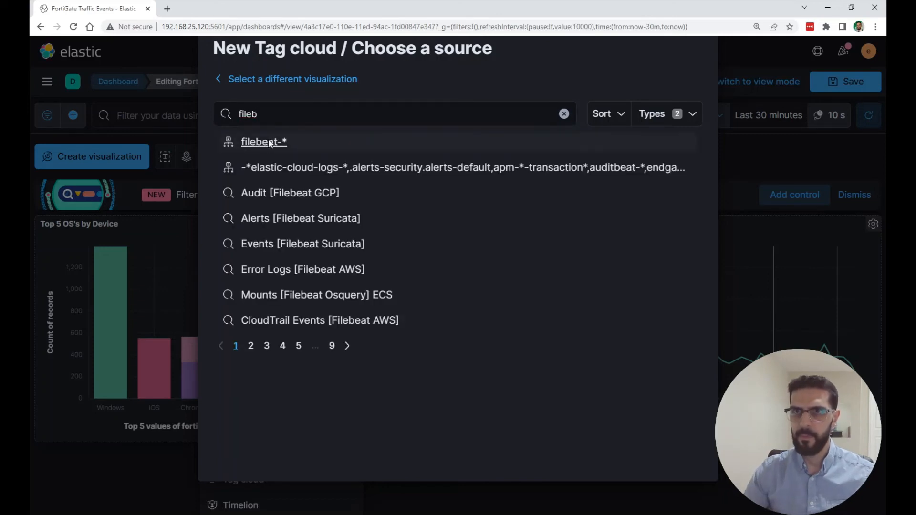
click(263, 141)
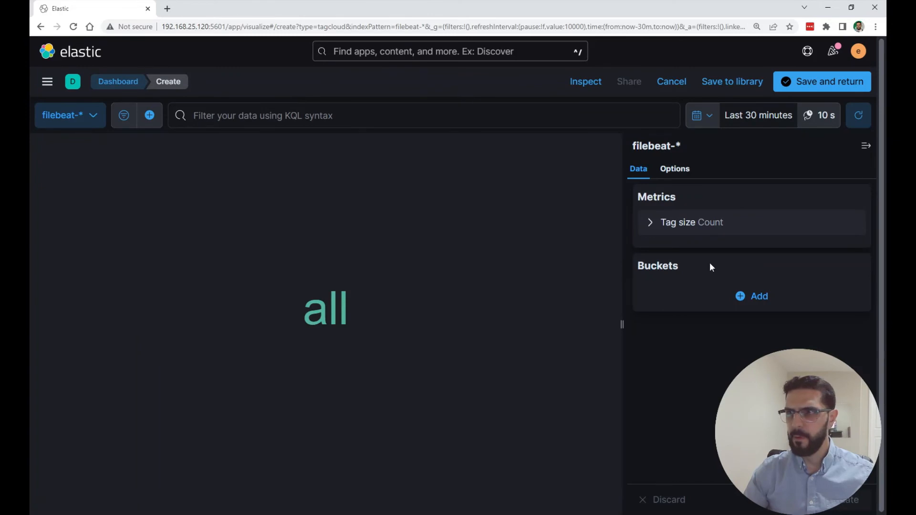
Add a Tags bucket of Terms on network.application and update the tag cloud preview.
click(759, 296)
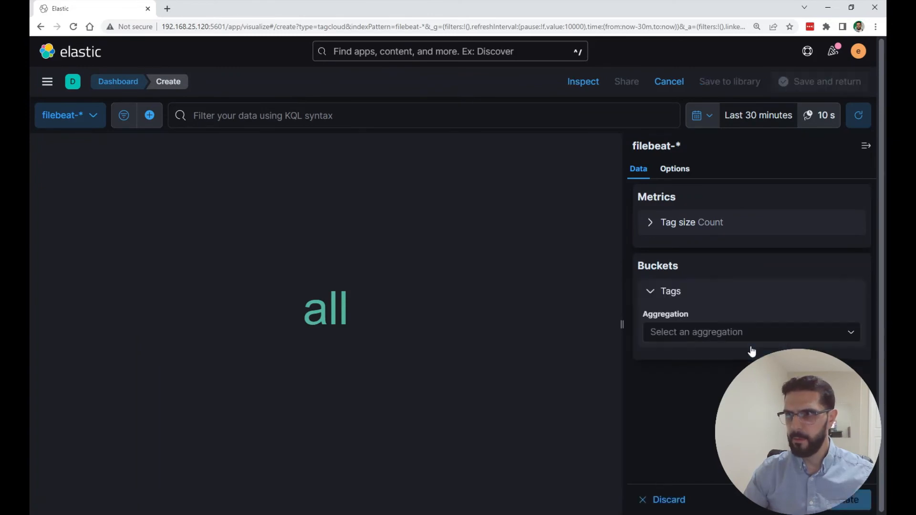
click(751, 332)
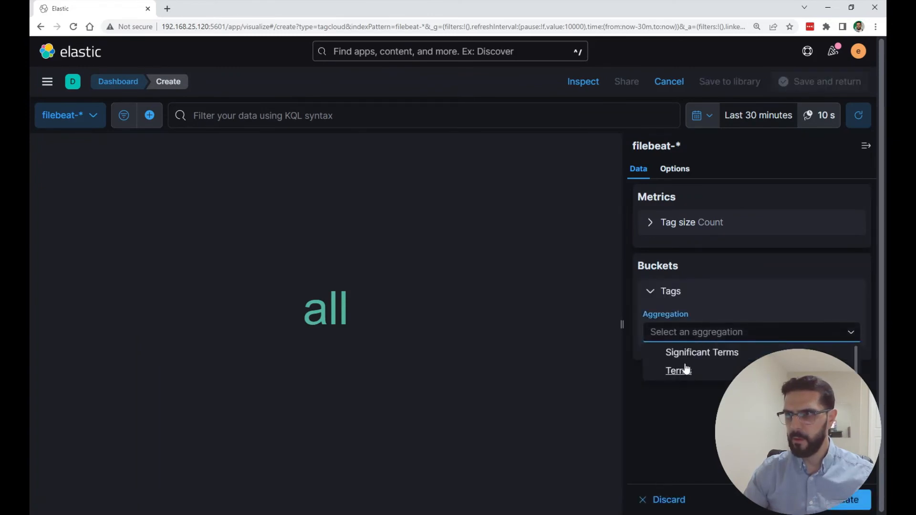
click(677, 371)
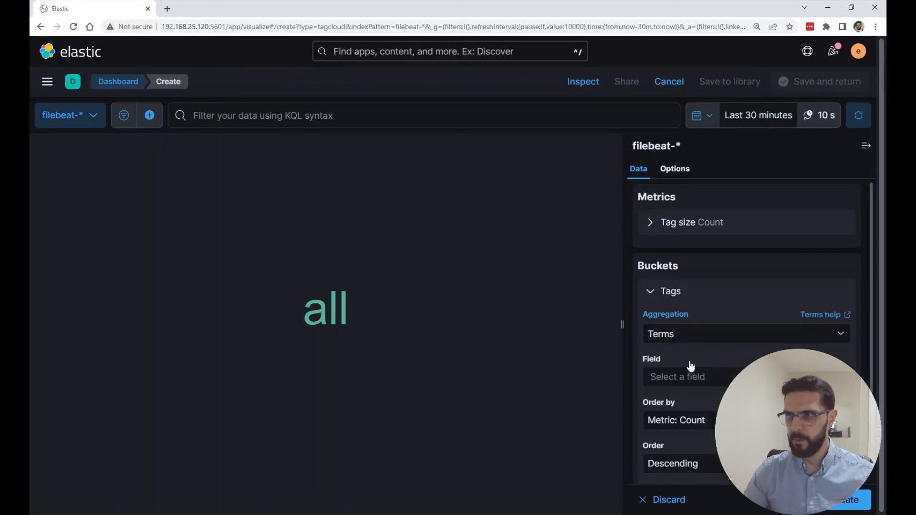
click(678, 376)
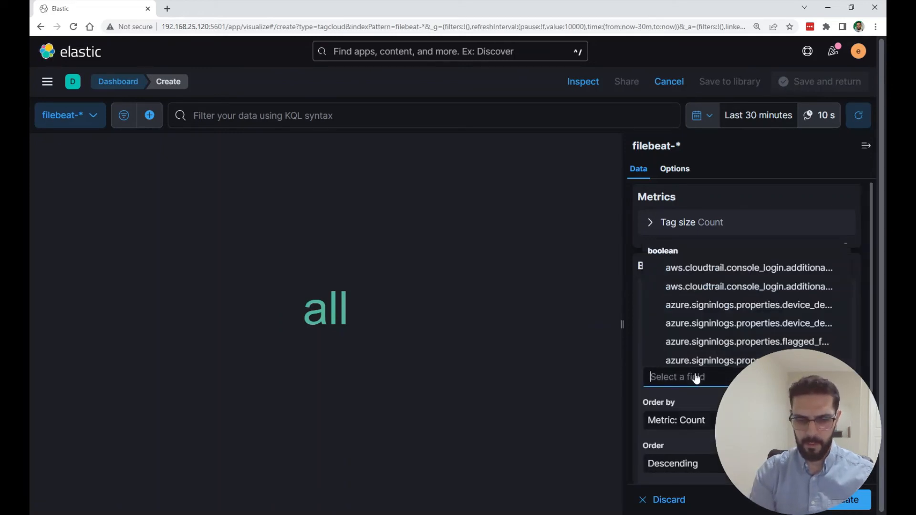
text(network.application)
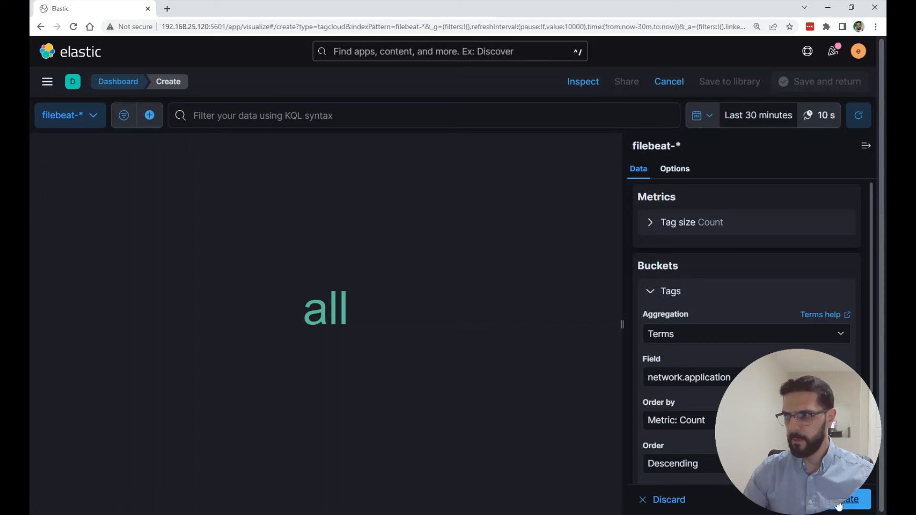
click(845, 500)
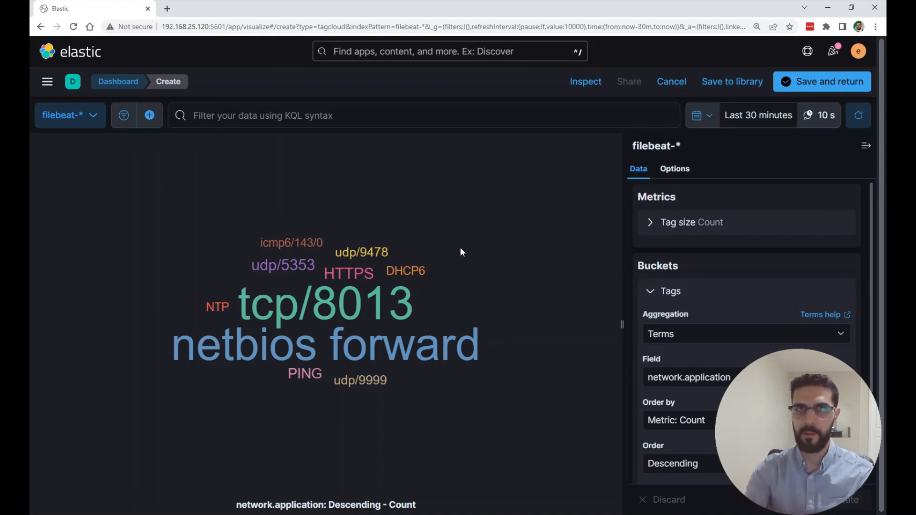
mouse_move(821, 82)
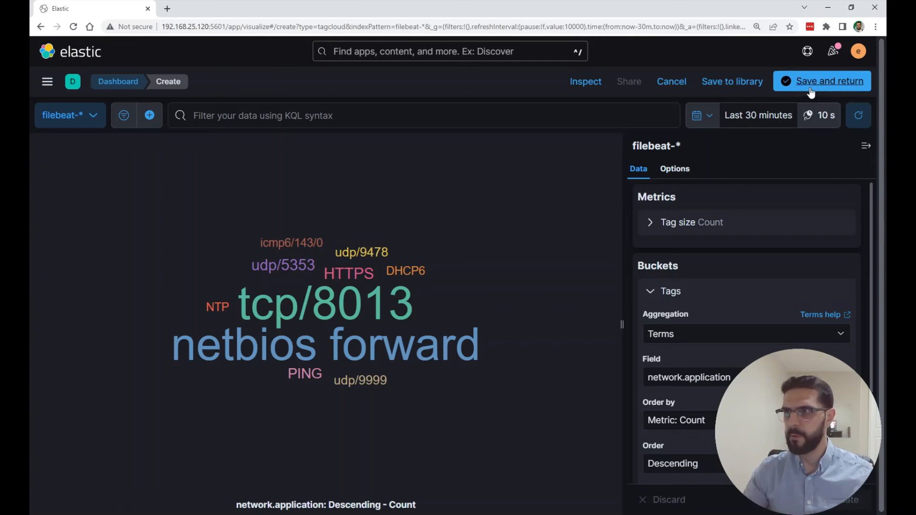
Save the network.application tag cloud to the dashboard and start another tag cloud on filebeat-*.
click(822, 81)
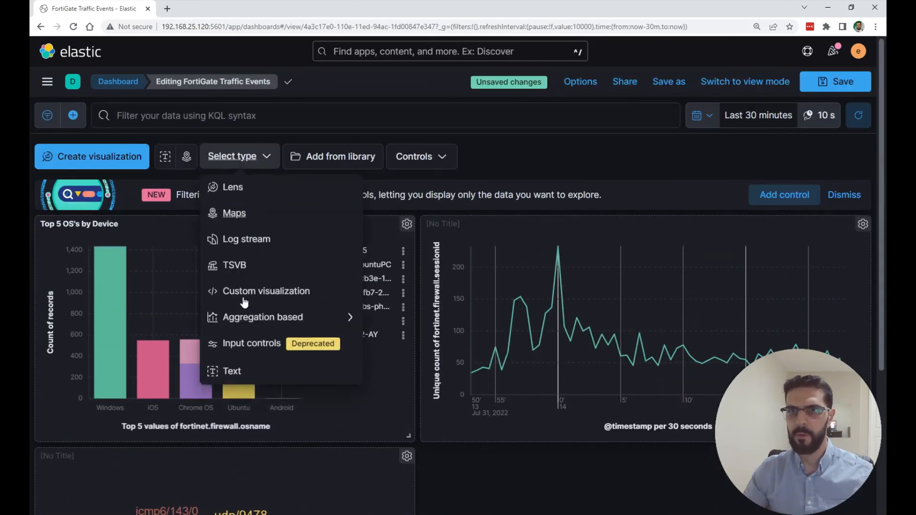
click(261, 317)
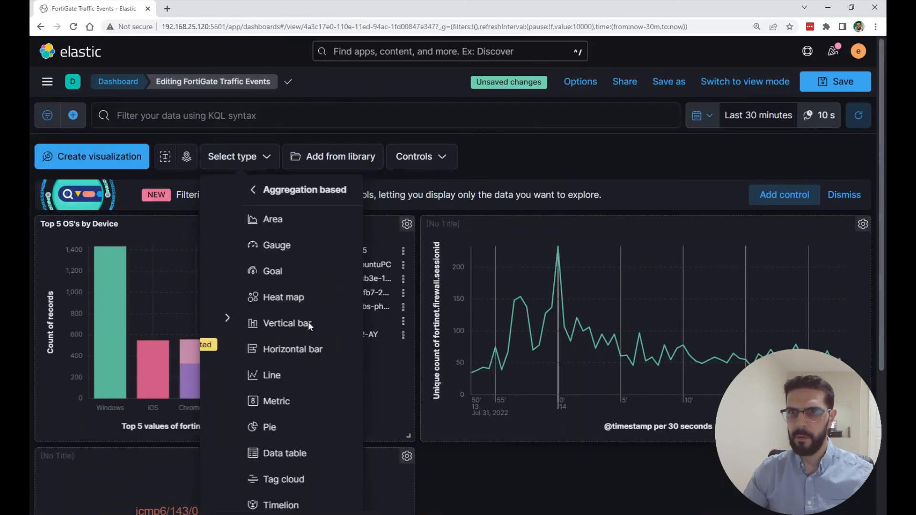
click(285, 479)
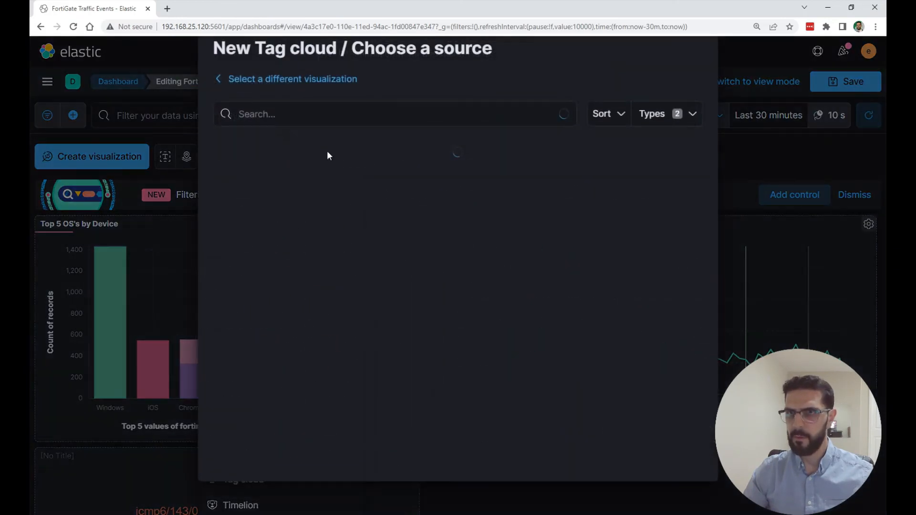
text(filebe)
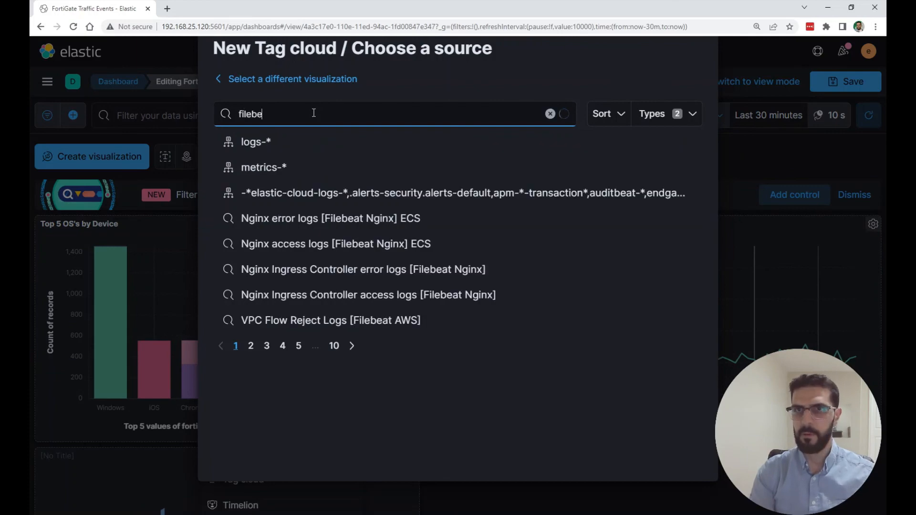
click(255, 142)
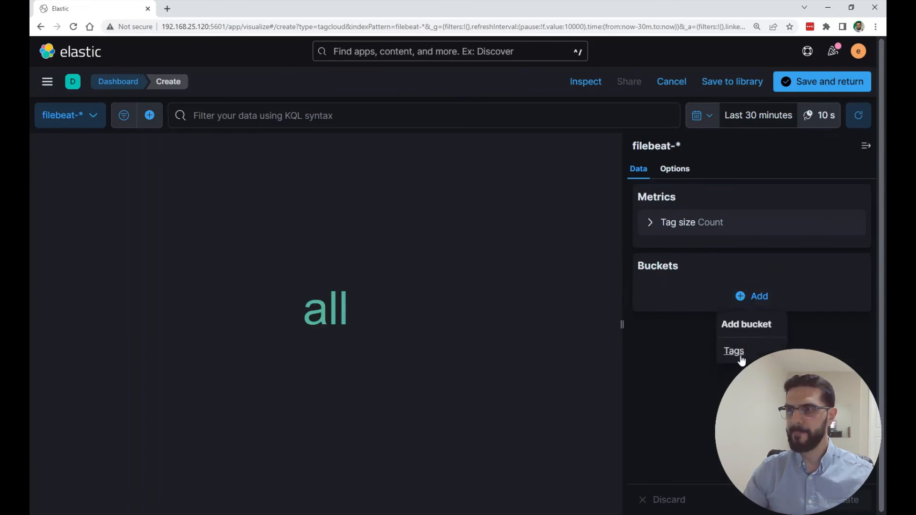
Add a Tags bucket of Terms on event.action and save the tag cloud to the dashboard.
click(734, 351)
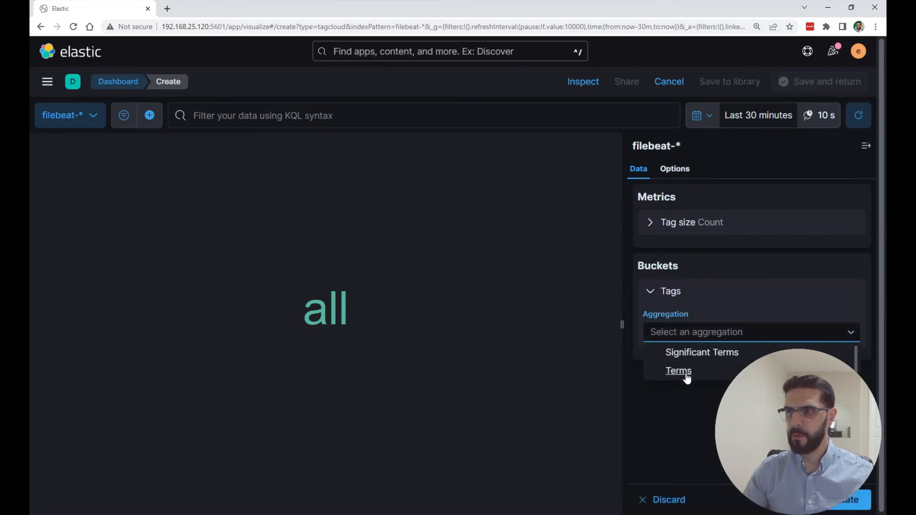
click(679, 371)
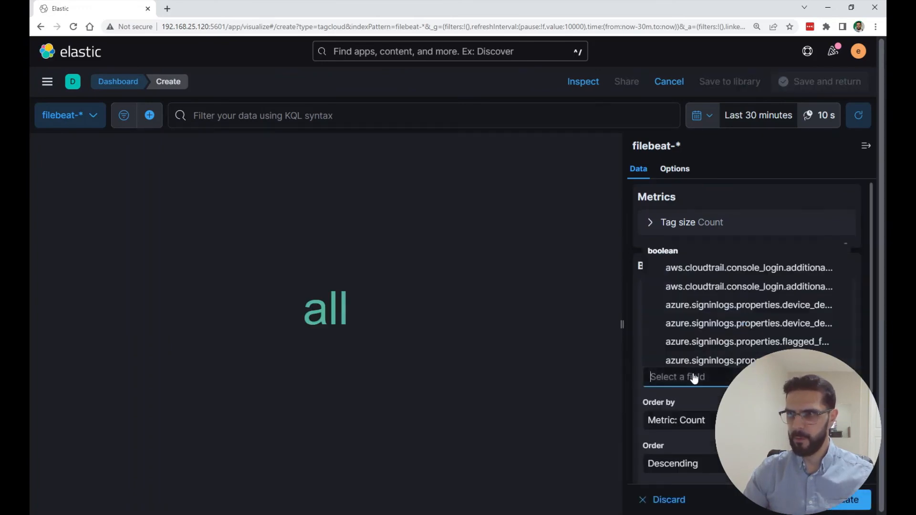
text(event.)
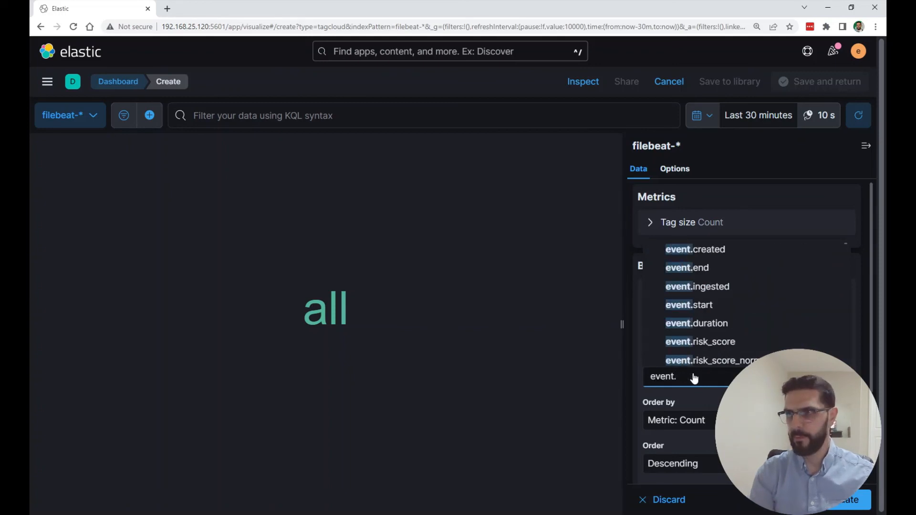
text(action)
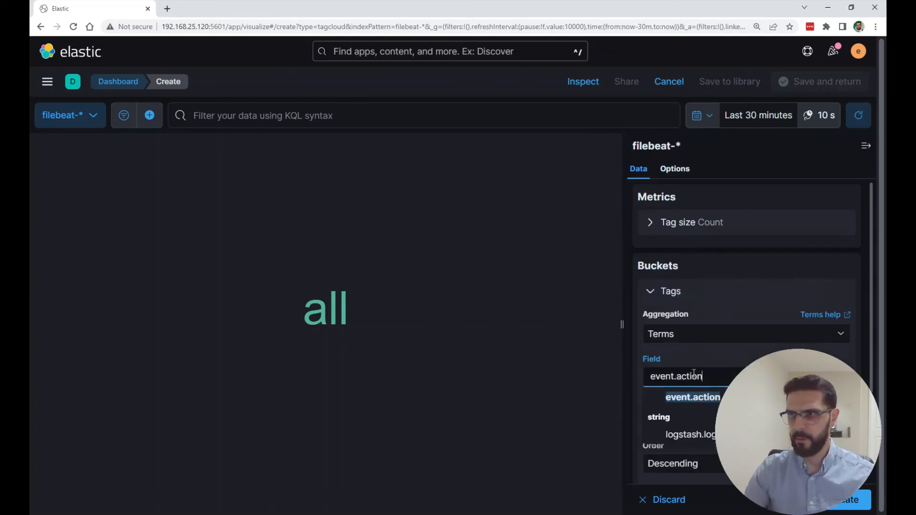
click(693, 398)
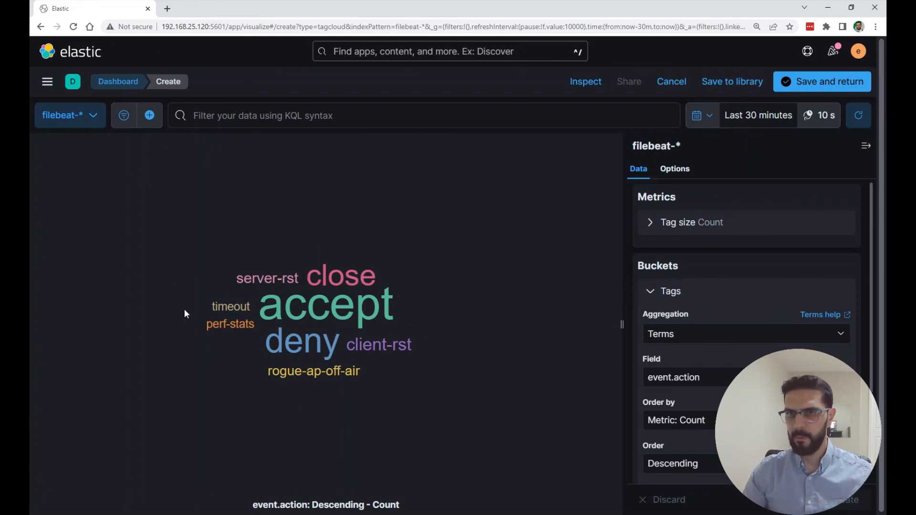
mouse_move(462, 303)
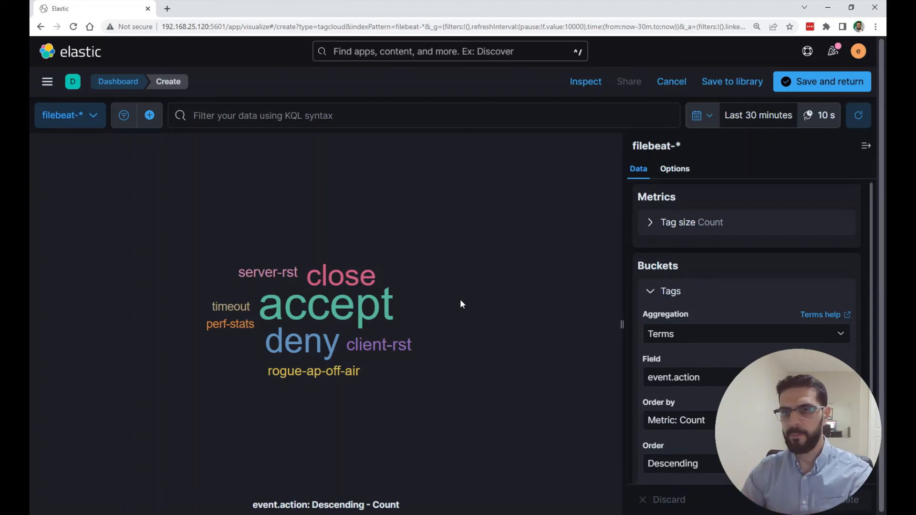
mouse_move(310, 308)
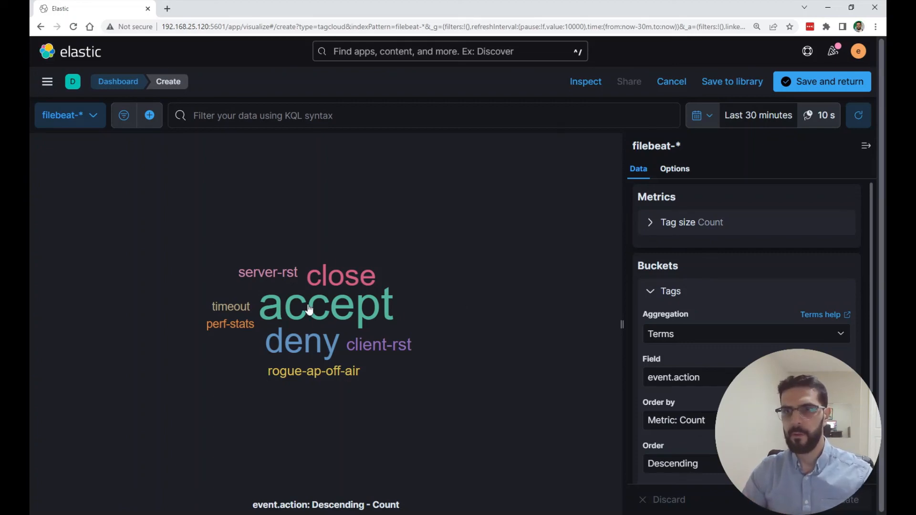
mouse_move(299, 352)
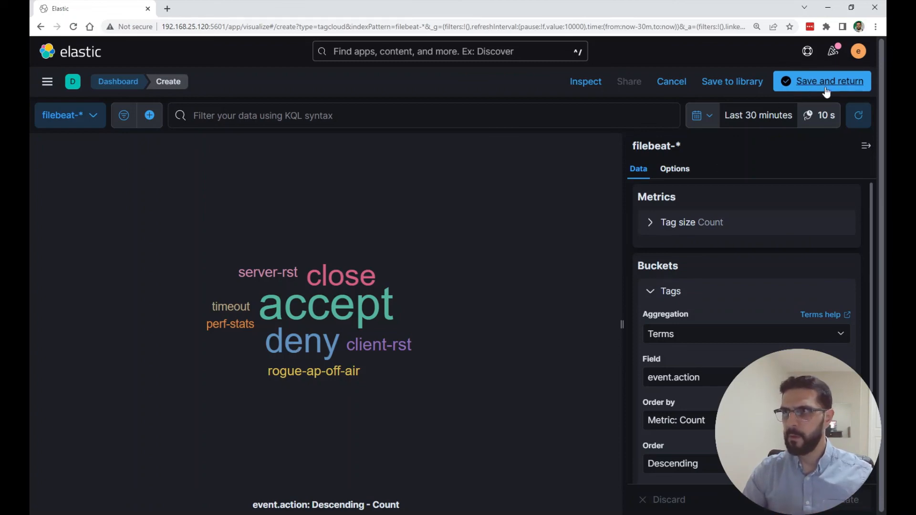
click(828, 82)
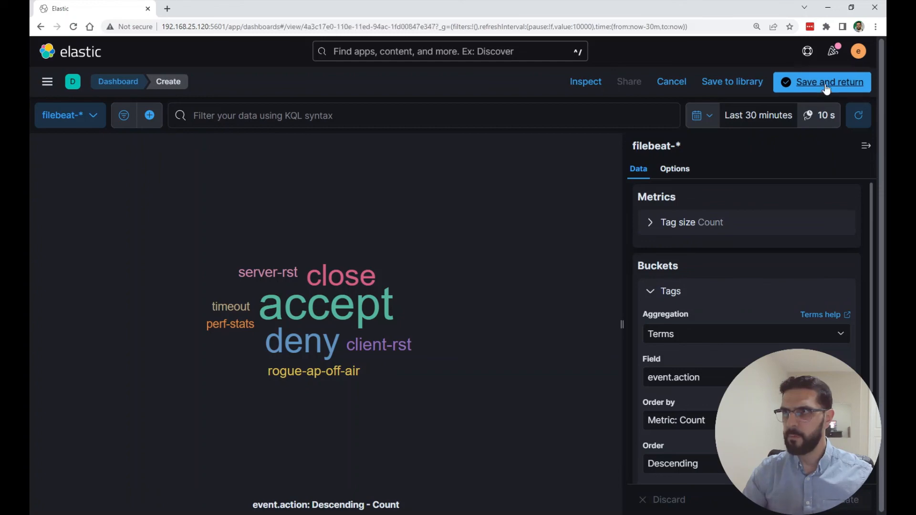
click(829, 82)
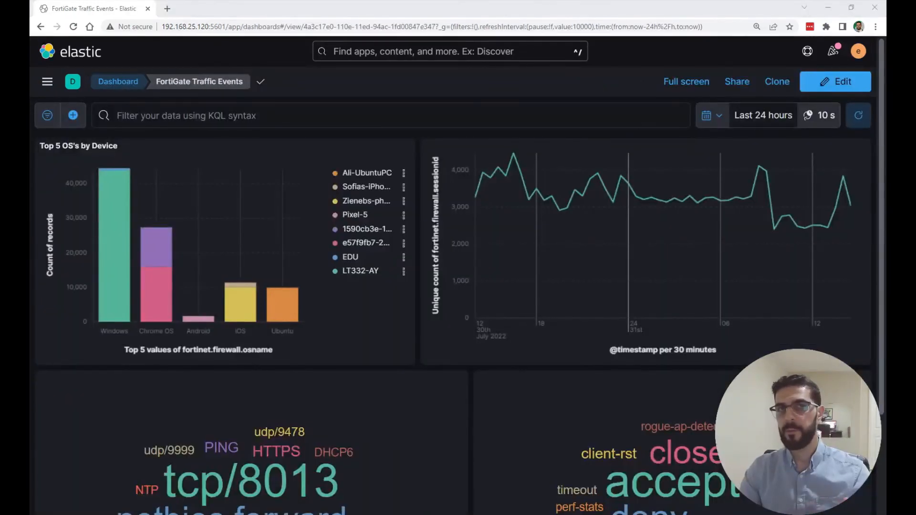